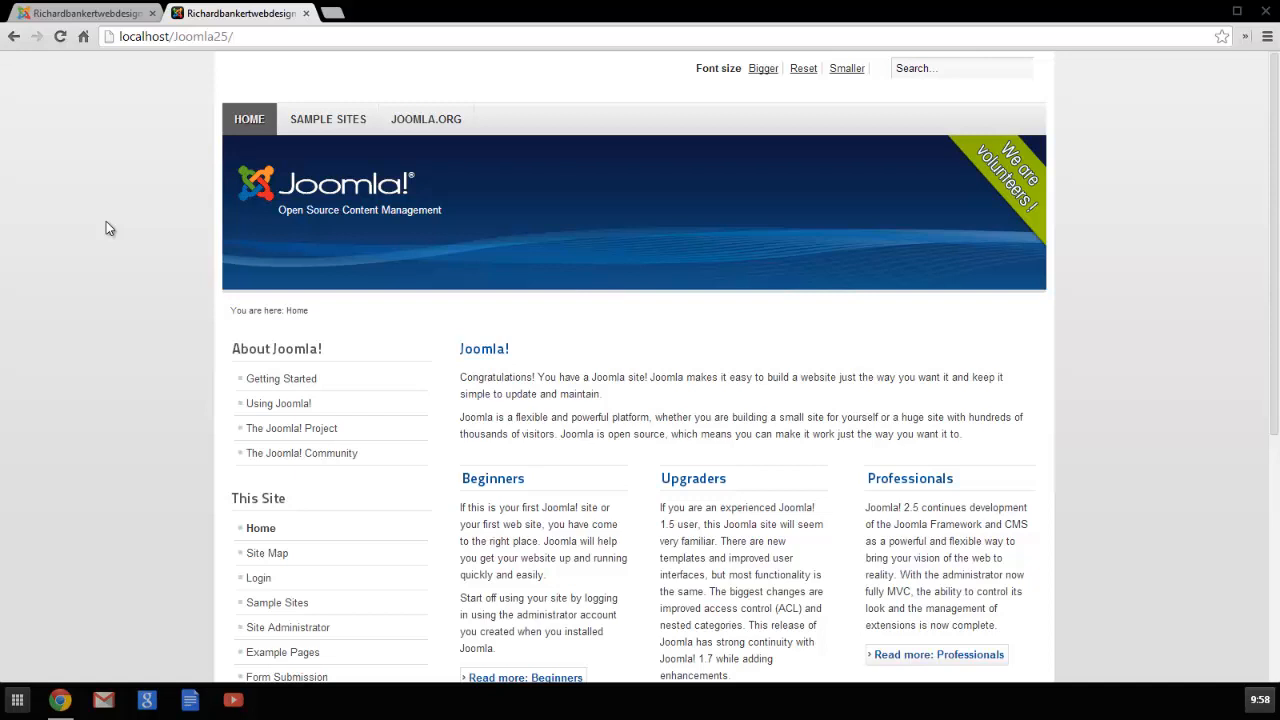
{"action": "mouse_move", "coordinate": [166, 312]}
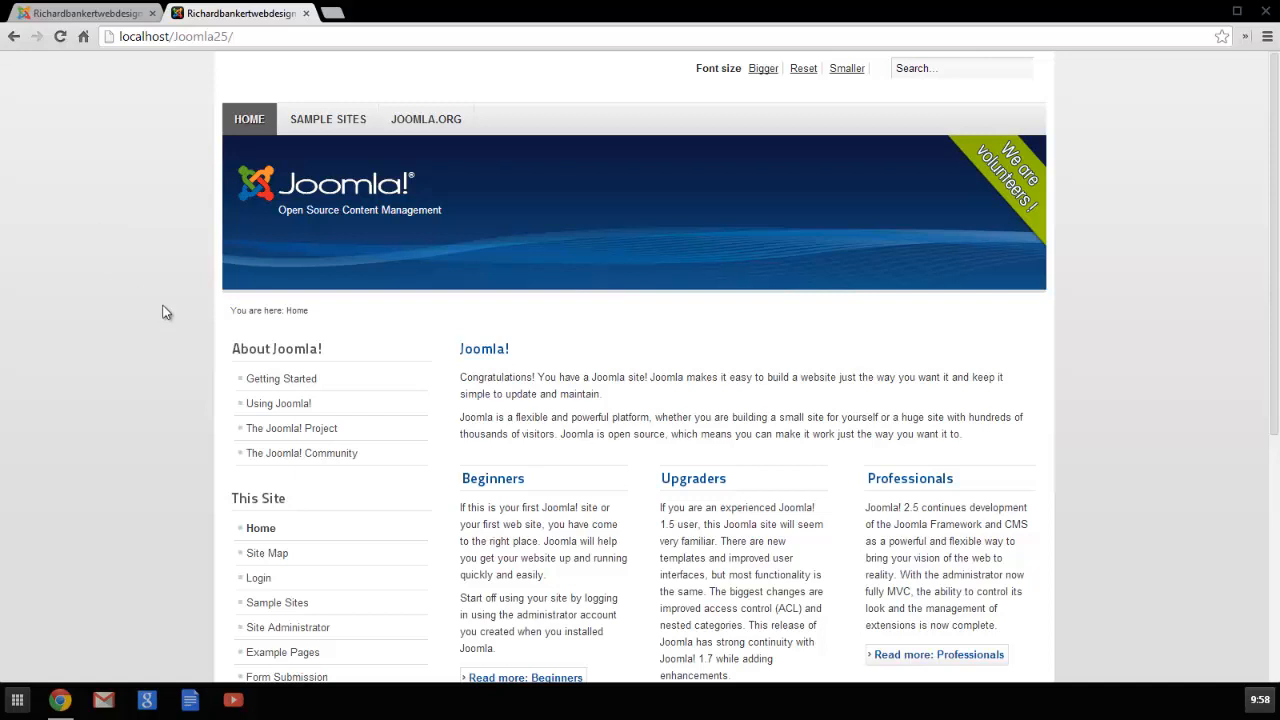
Step: Open the Getting Started article from the About Joomla! menu and select its address
{"action": "left_click", "coordinate": [281, 378]}
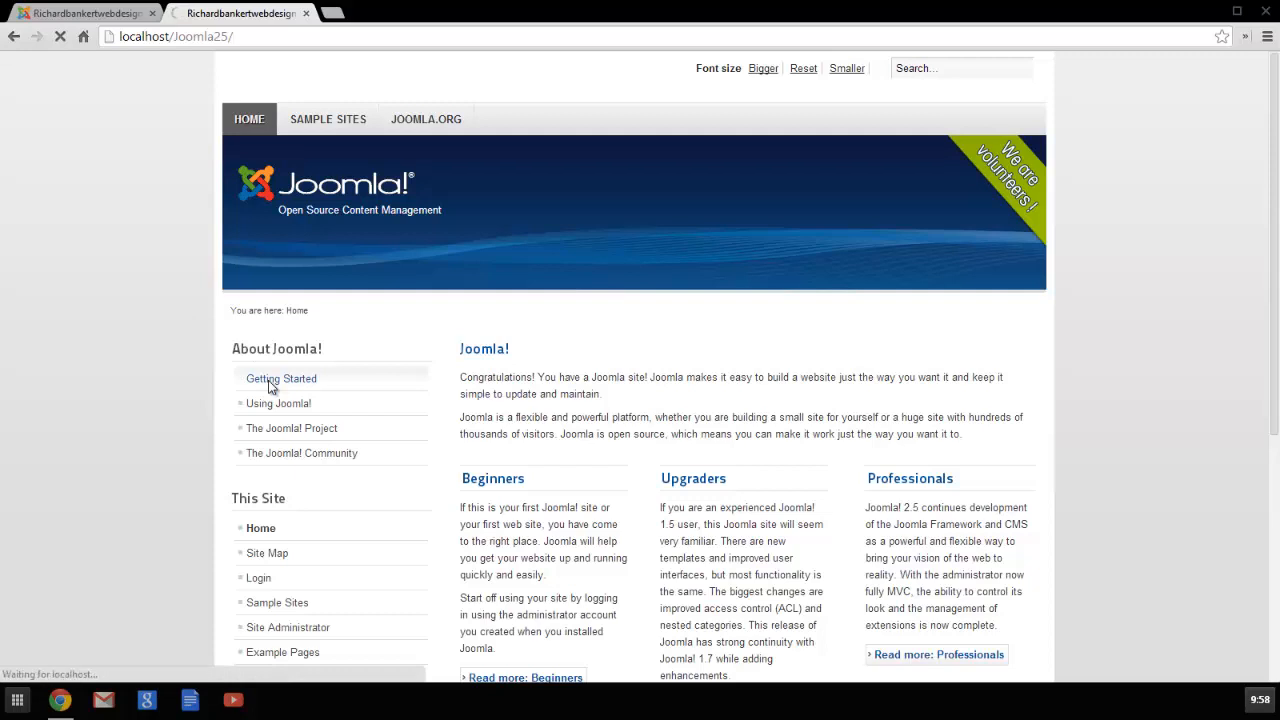
{"action": "left_click", "coordinate": [281, 378]}
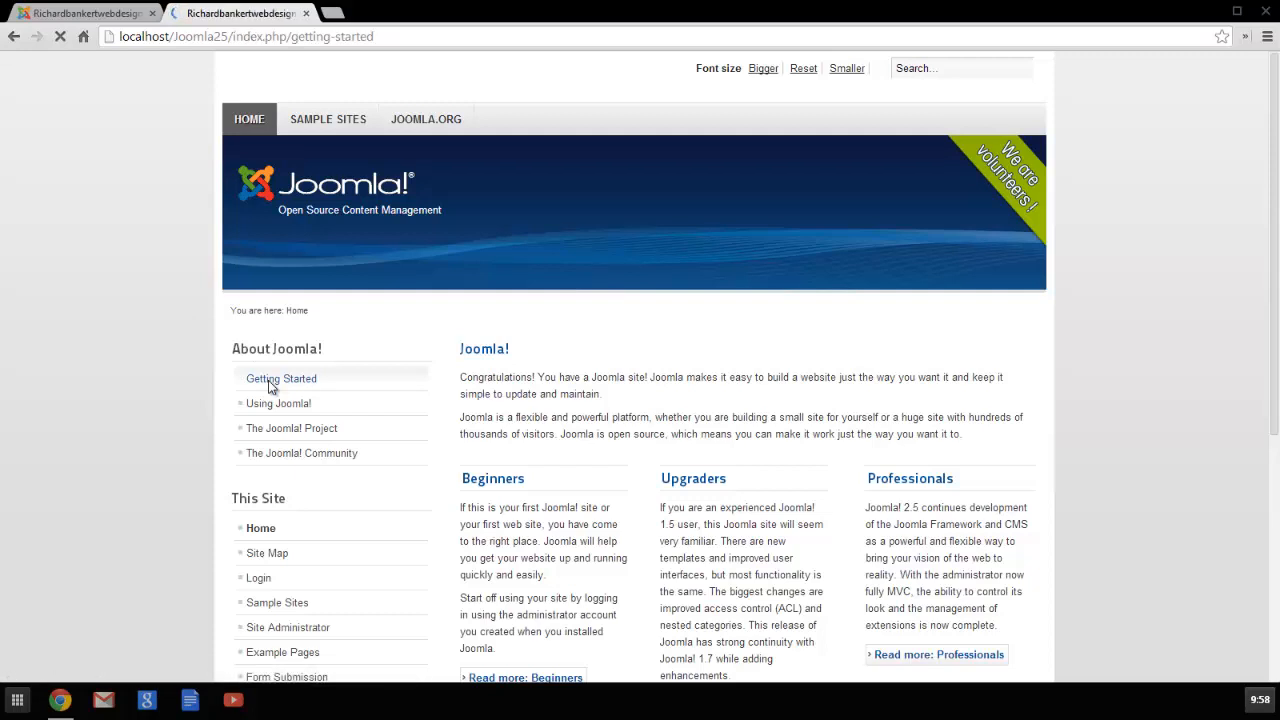
{"action": "left_click", "coordinate": [281, 378]}
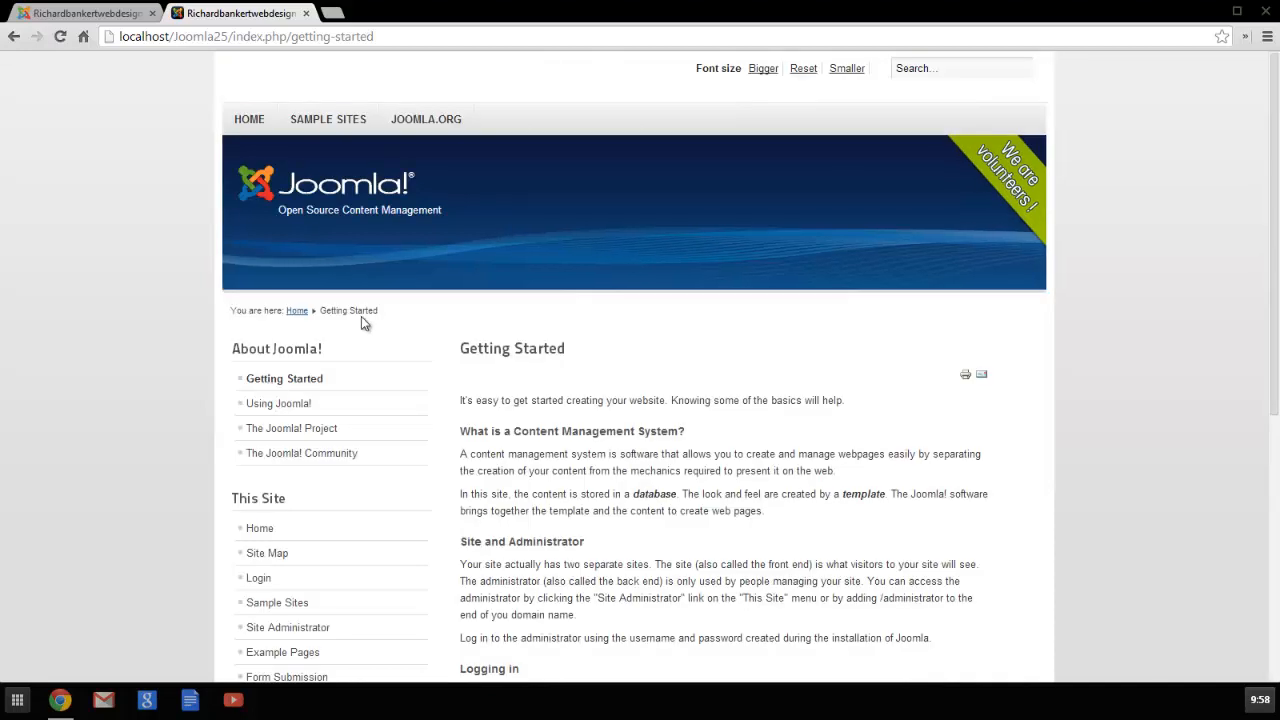
{"action": "left_click", "coordinate": [245, 36]}
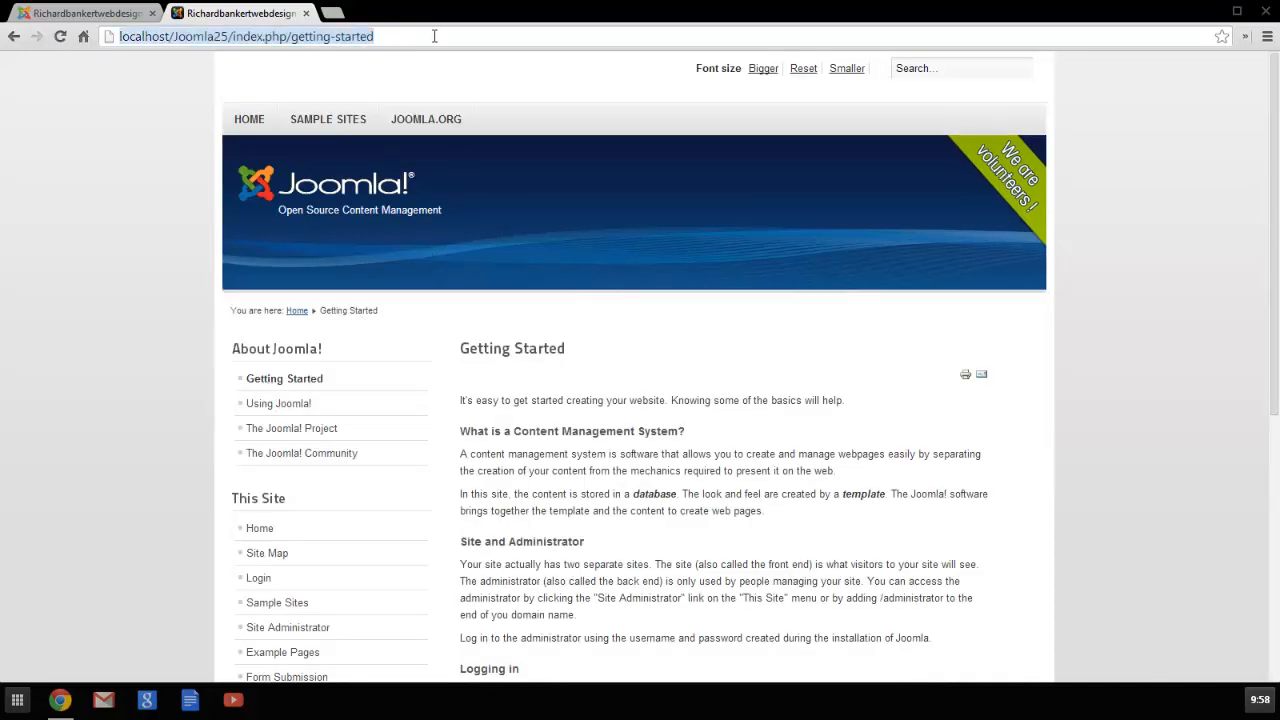
Step: Append 's' to the address to load getting-starteds and get the 404 page
{"action": "type", "text": "s"}
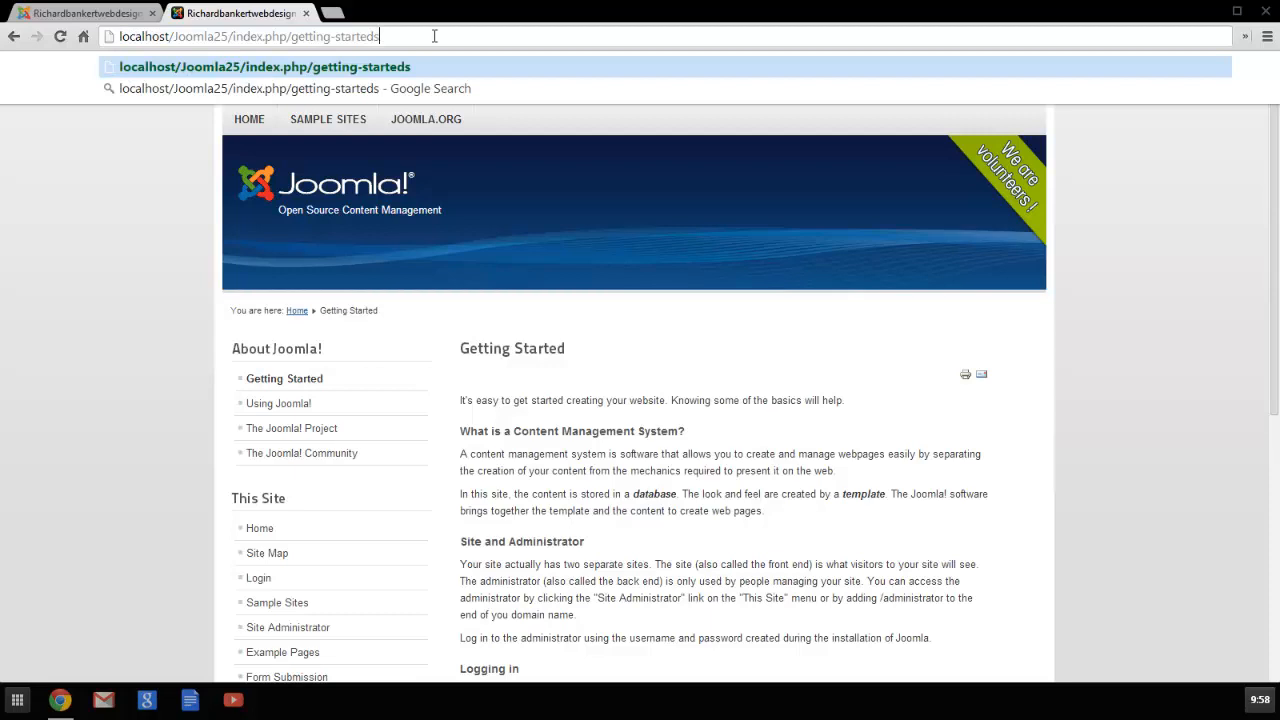
{"action": "key", "text": "Return"}
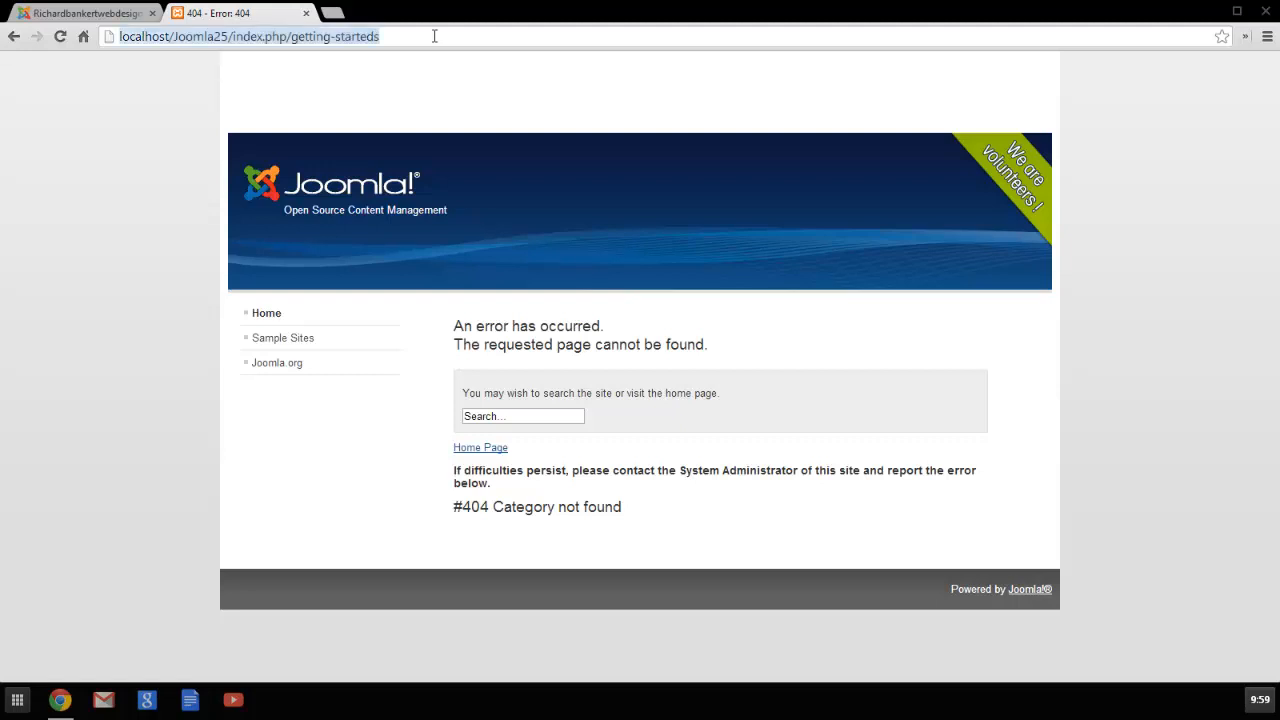
{"action": "mouse_move", "coordinate": [325, 104]}
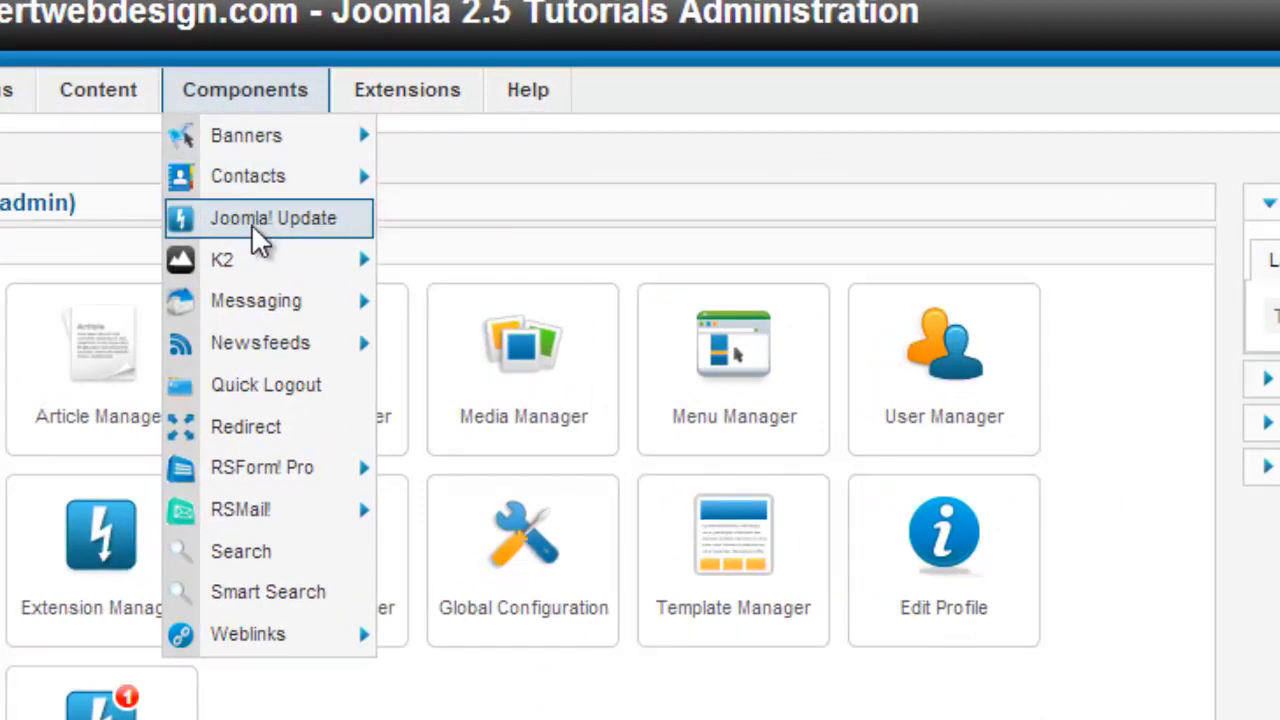
{"action": "mouse_move", "coordinate": [246, 426]}
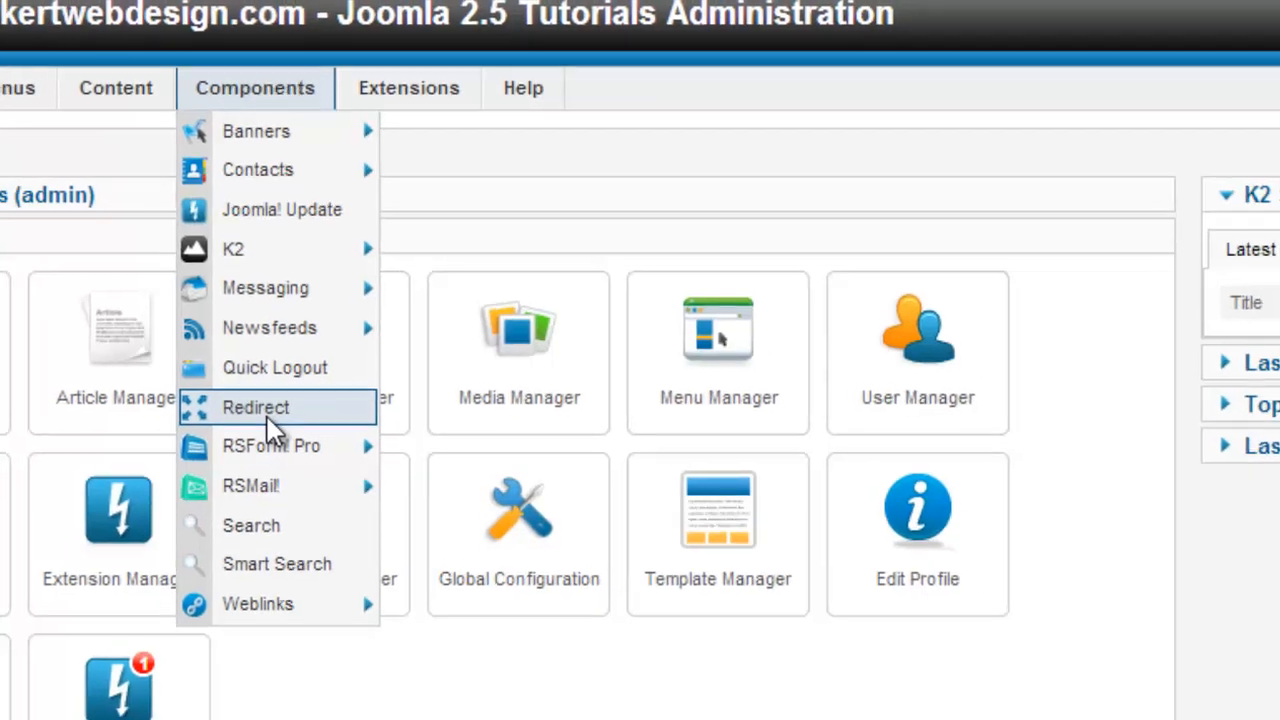
Step: Open Components > Redirect to see the expired getting-starteds entry
{"action": "left_click", "coordinate": [256, 407]}
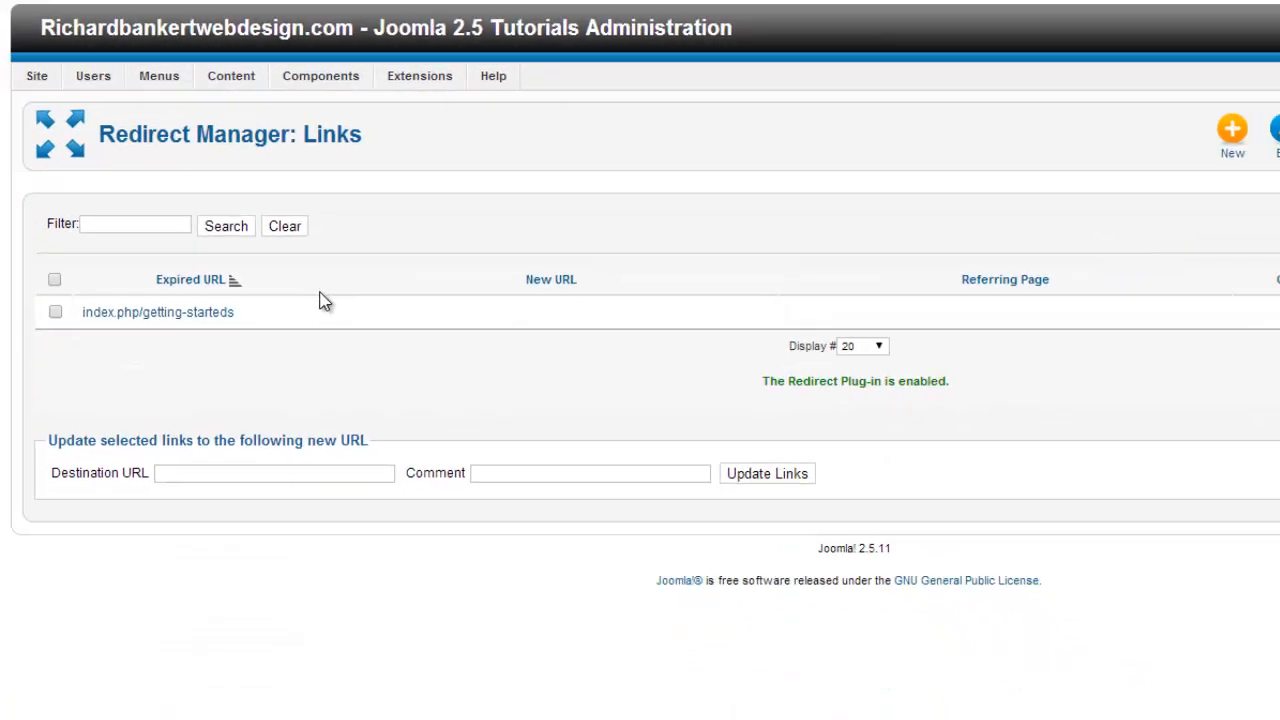
{"action": "mouse_move", "coordinate": [519, 464]}
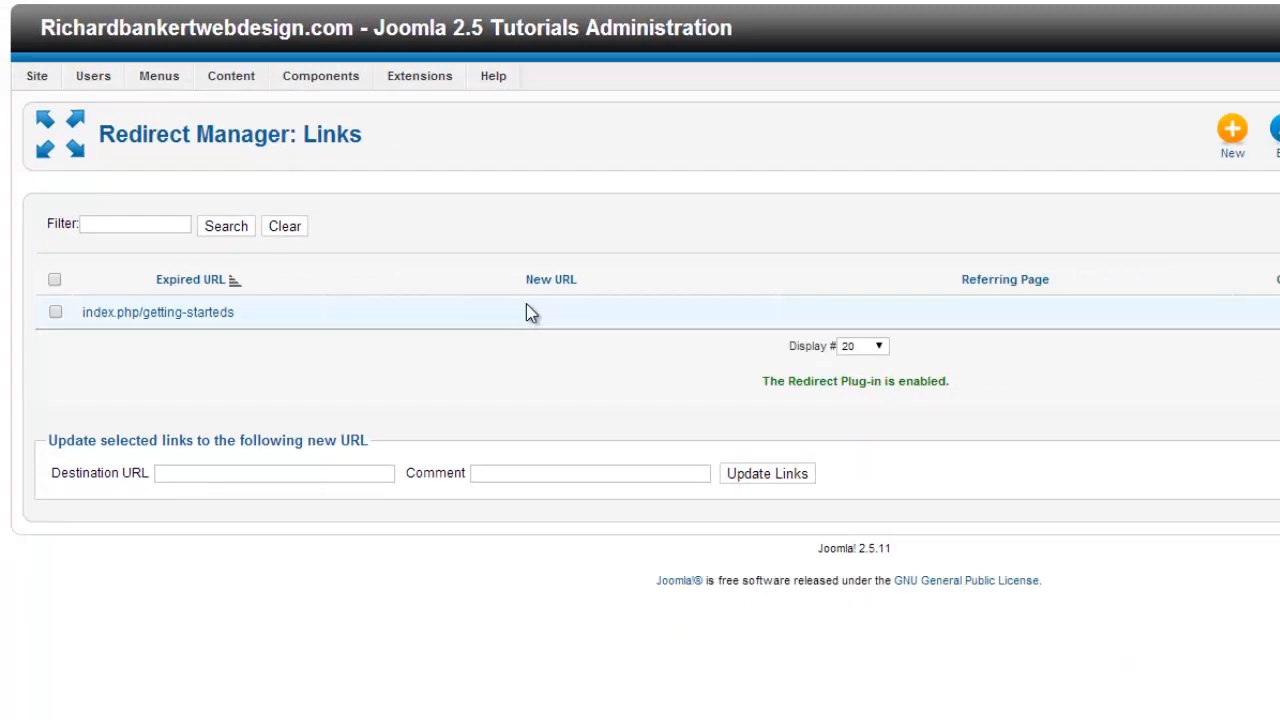
{"action": "mouse_move", "coordinate": [515, 311]}
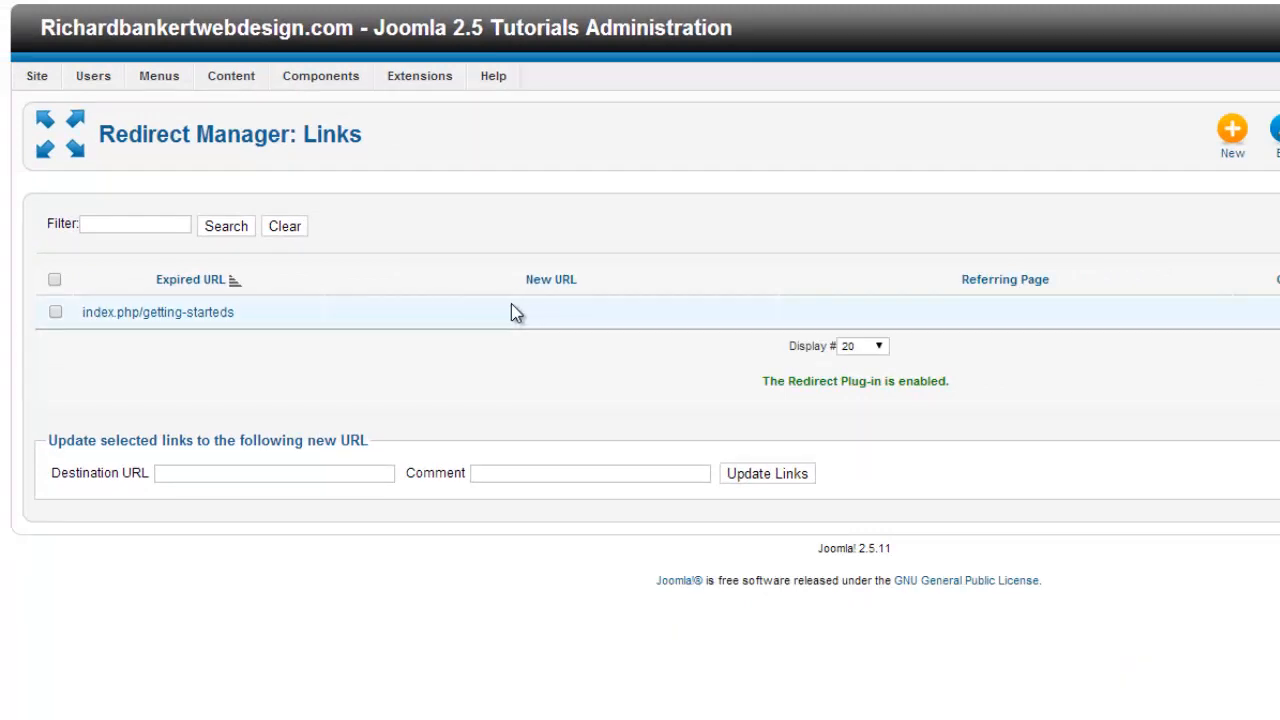
{"action": "mouse_move", "coordinate": [133, 320]}
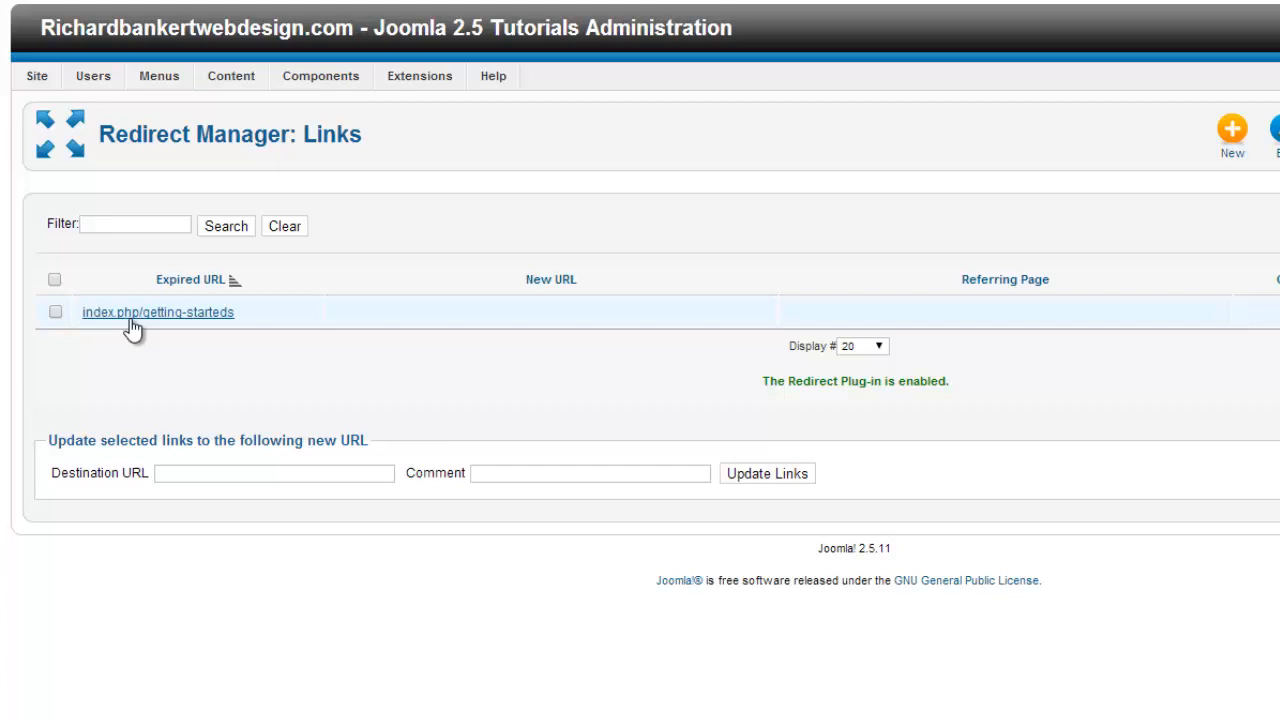
{"action": "mouse_move", "coordinate": [232, 330]}
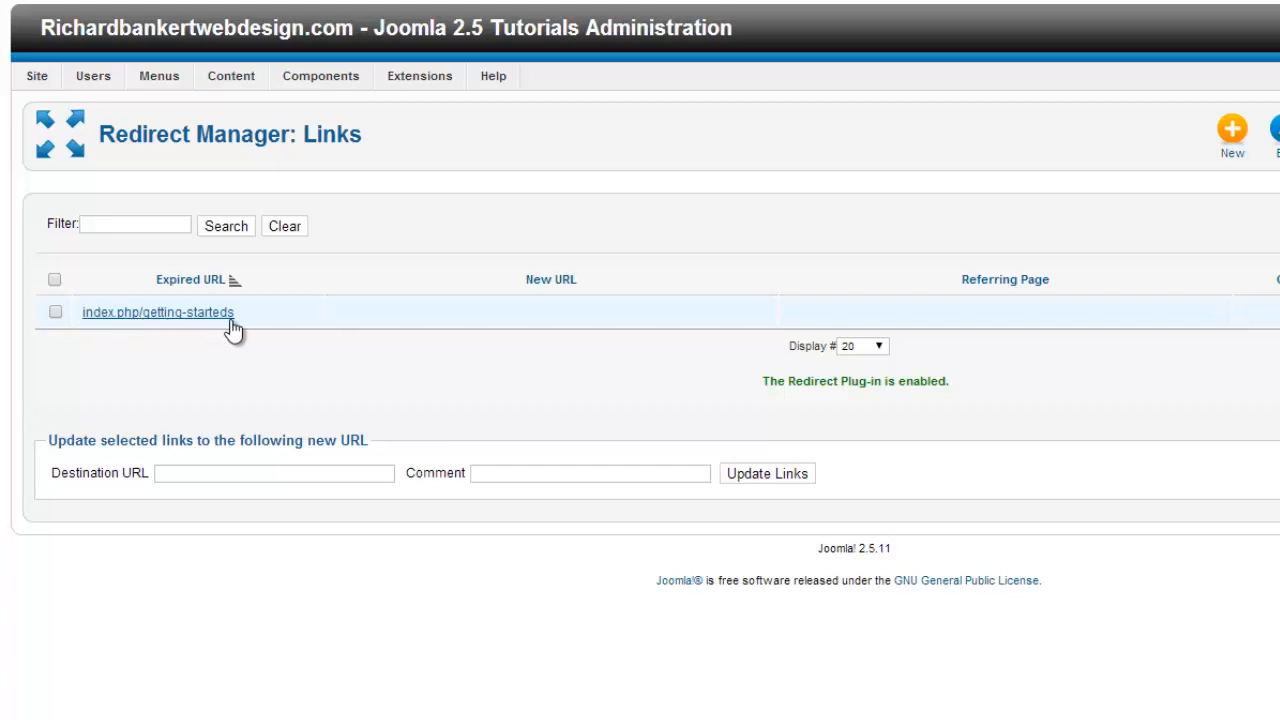
{"action": "mouse_move", "coordinate": [310, 328]}
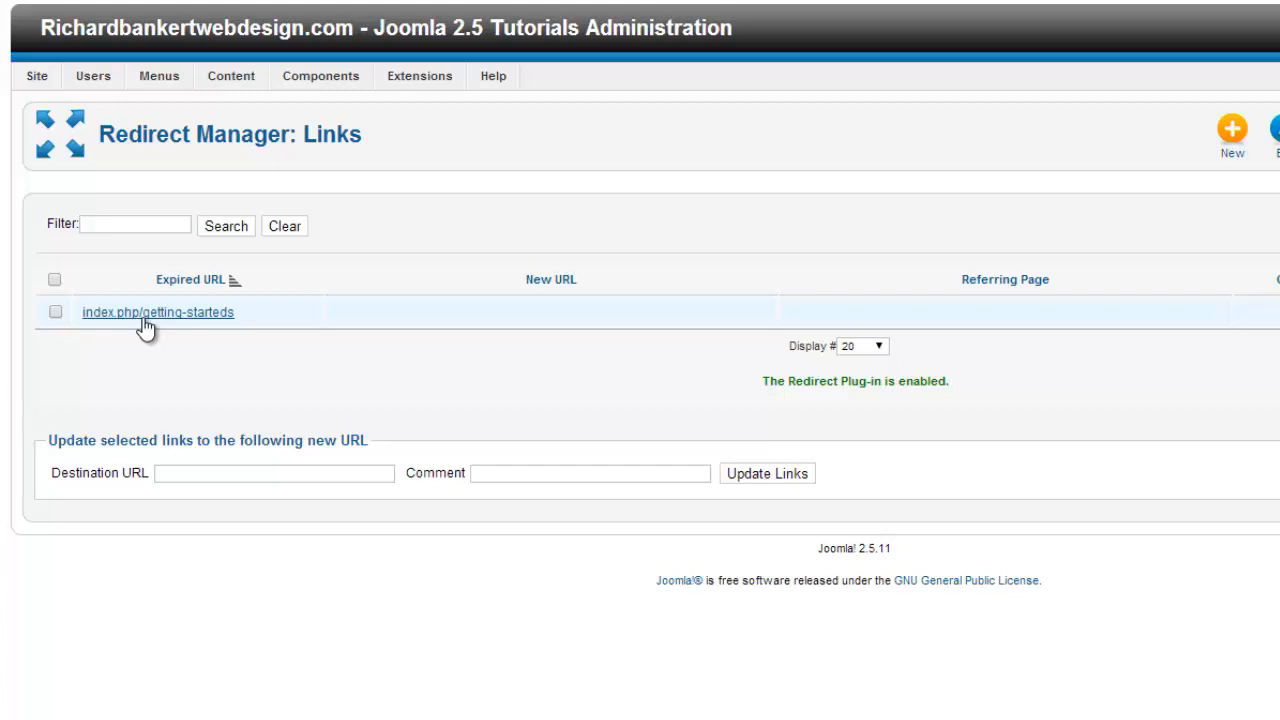
Step: Open the index.php/getting-starteds expired URL entry in its edit form
{"action": "left_click", "coordinate": [157, 312]}
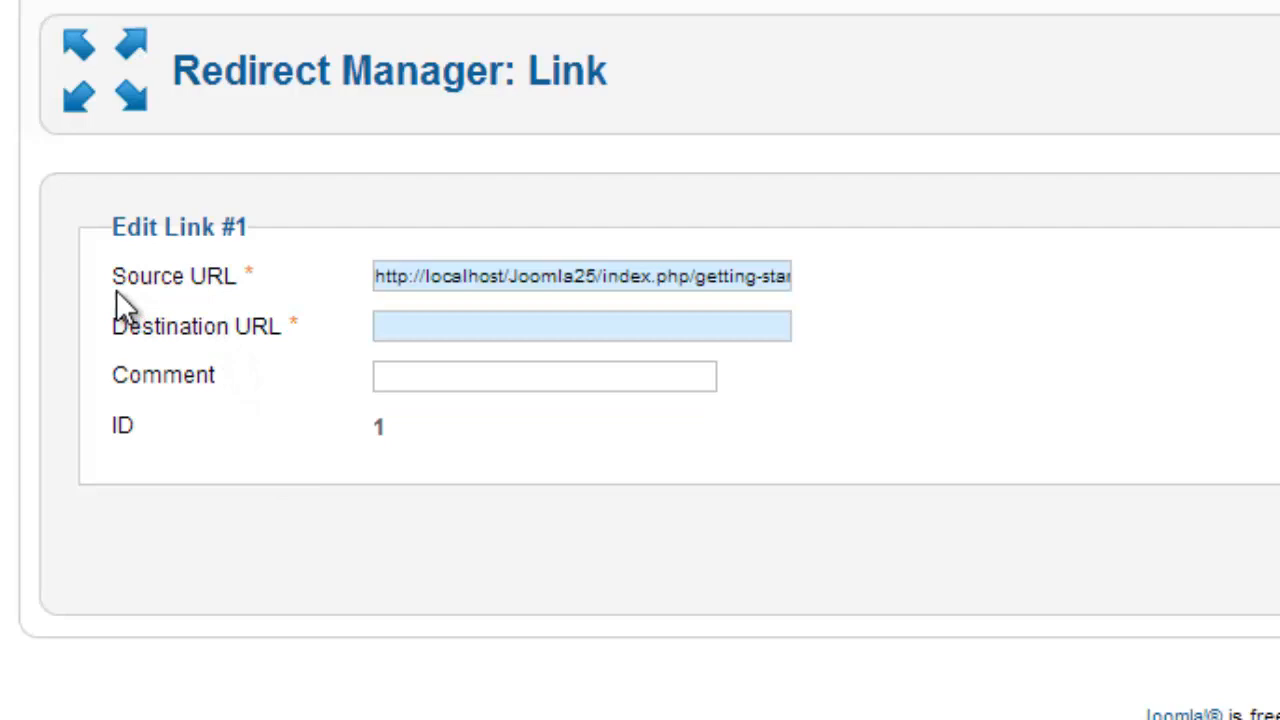
{"action": "mouse_move", "coordinate": [140, 355]}
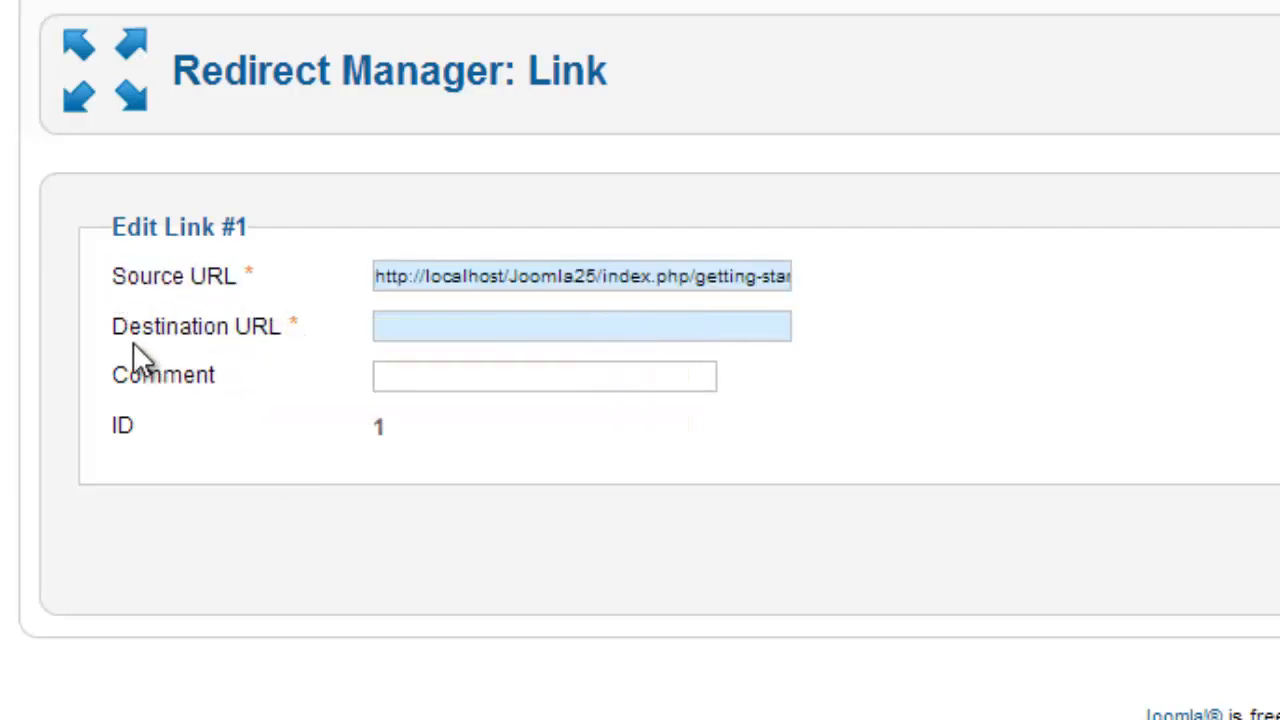
{"action": "mouse_move", "coordinate": [160, 400]}
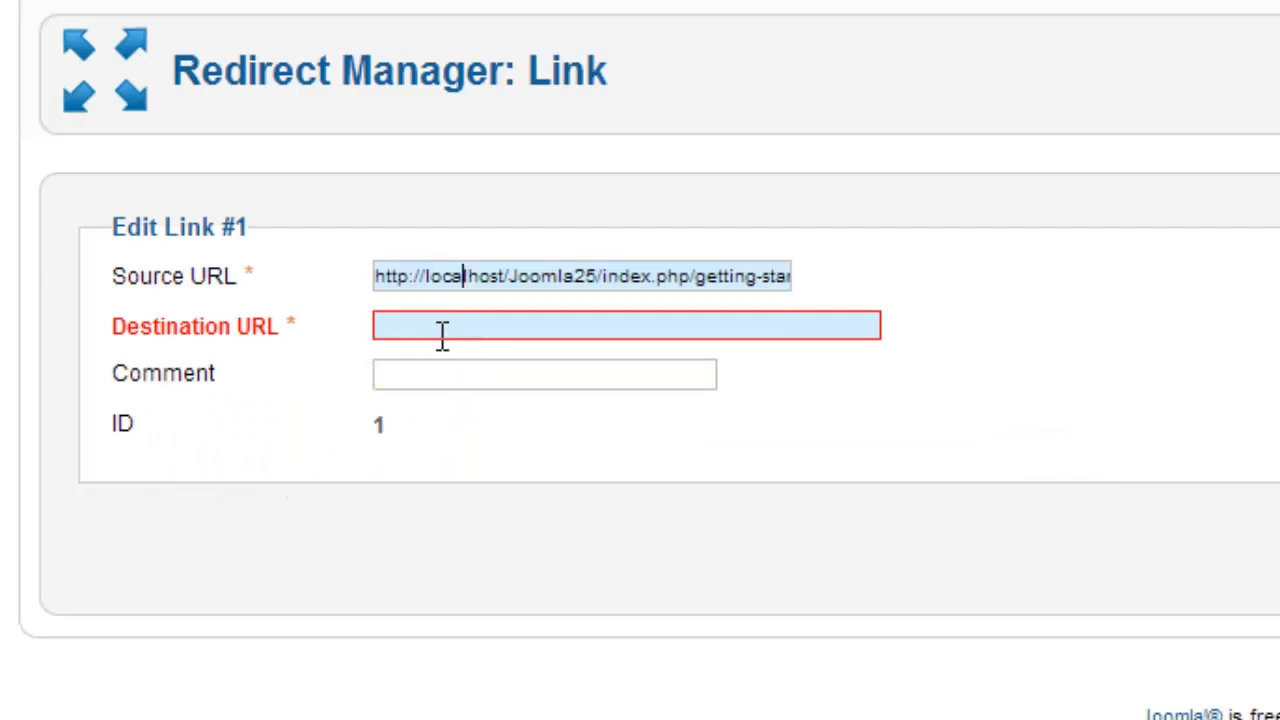
{"action": "type", "text": "http://localhost/Joomla25/index.php/getting-starteds"}
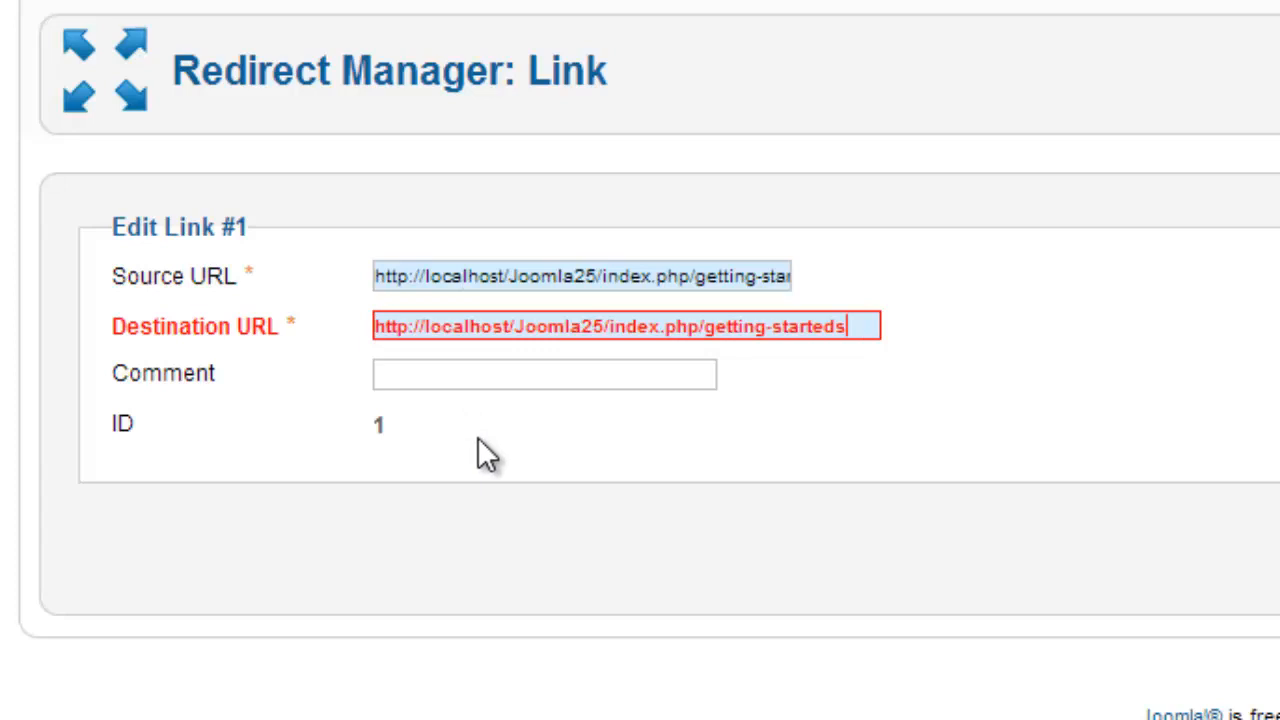
{"action": "mouse_move", "coordinate": [490, 455]}
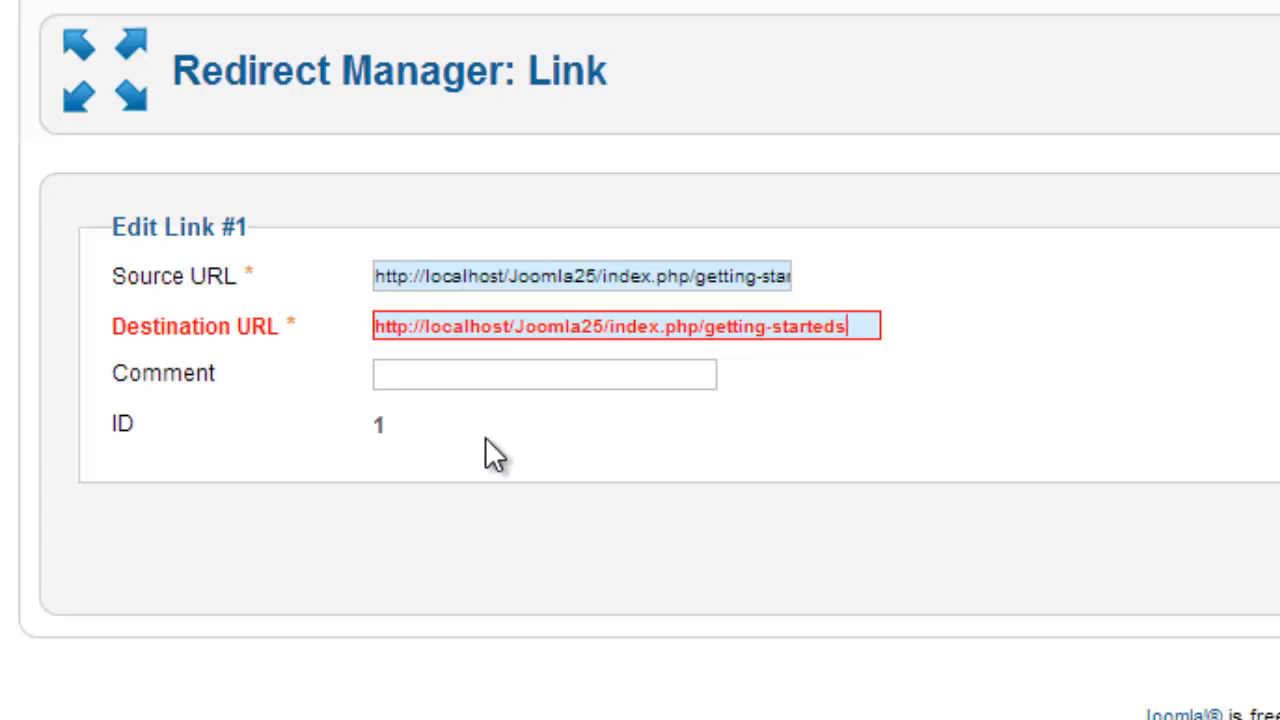
{"action": "key", "text": "Backspace"}
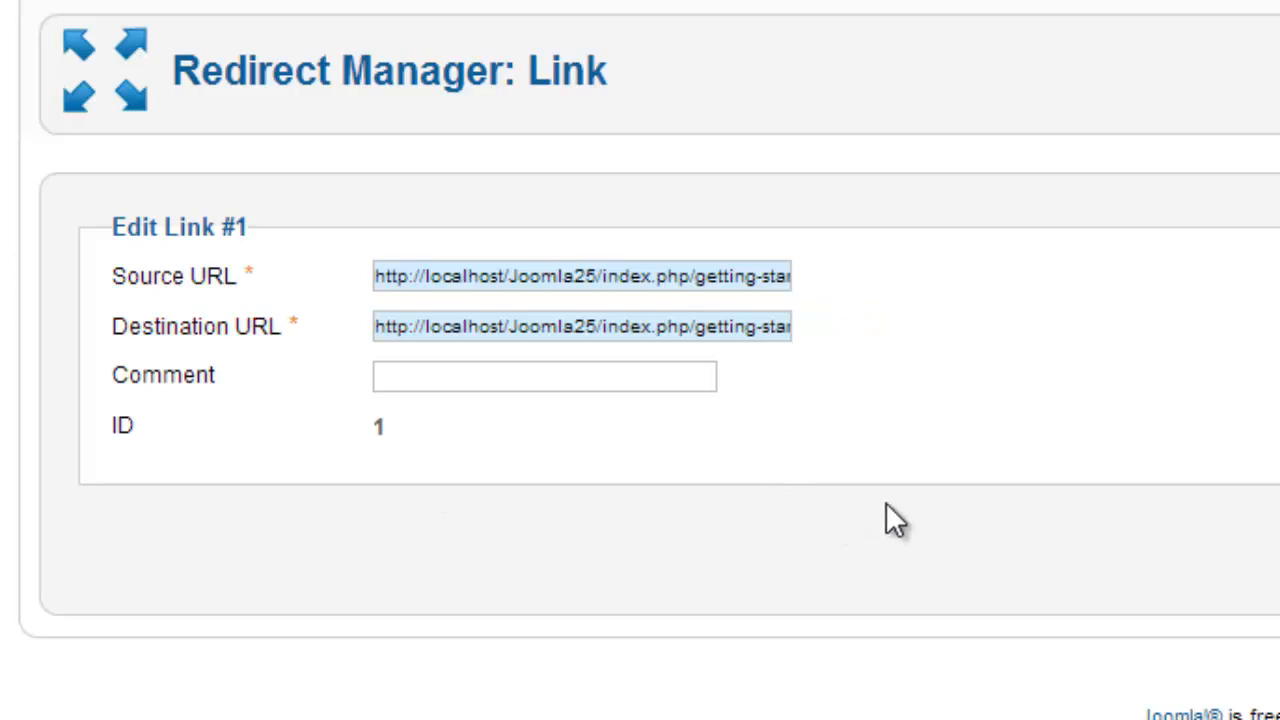
Step: Set the redirect link's Status to Enabled in the Options panel
{"action": "scroll", "scroll_direction": "down", "scroll_amount": 3}
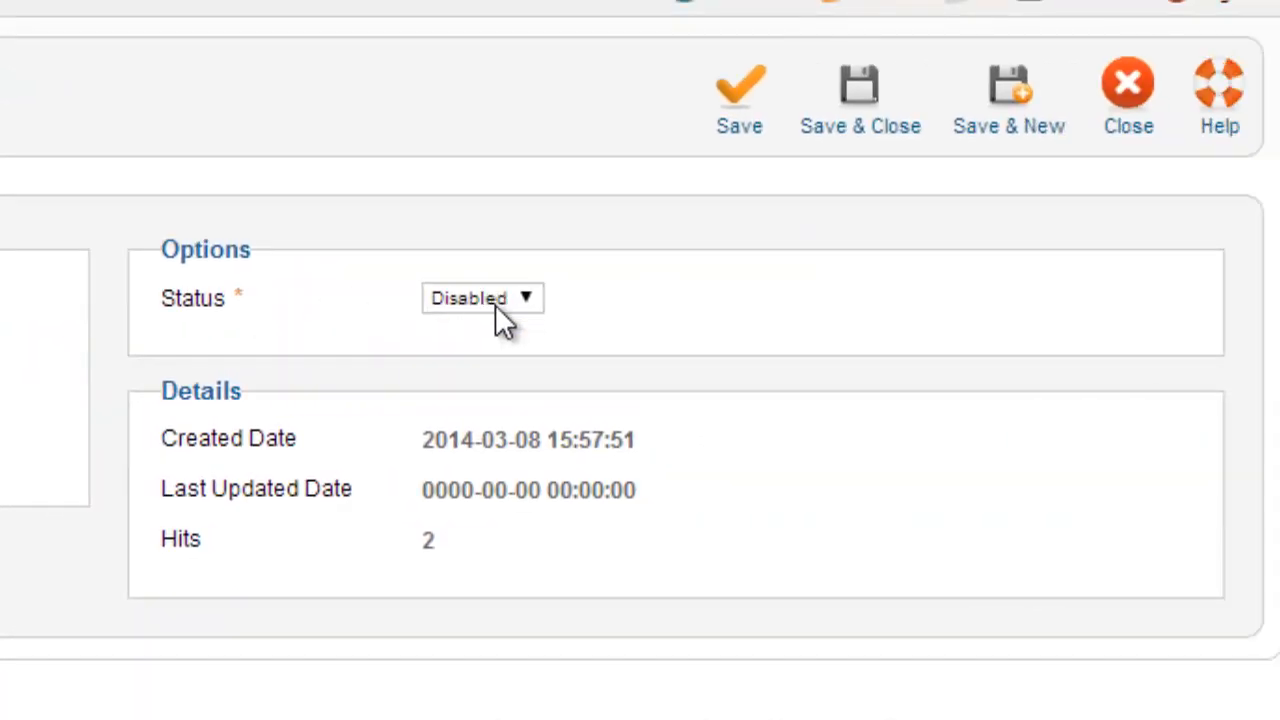
{"action": "left_click", "coordinate": [483, 298]}
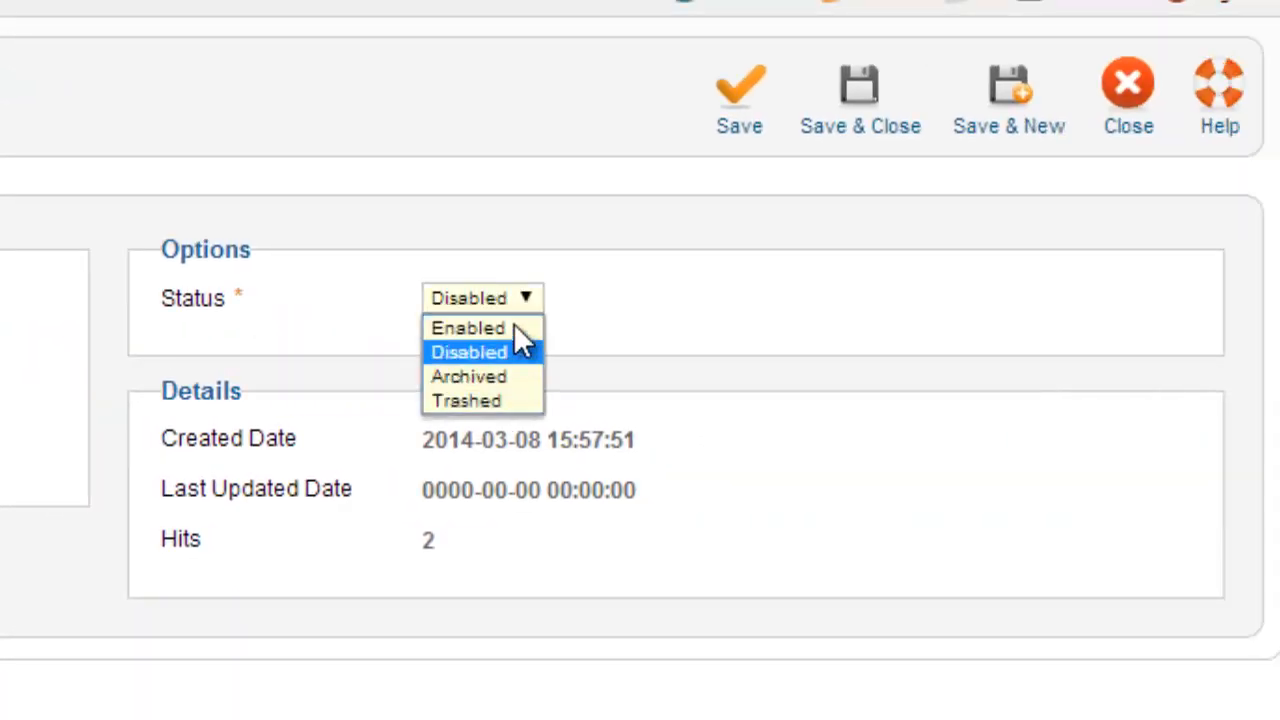
{"action": "left_click", "coordinate": [467, 327]}
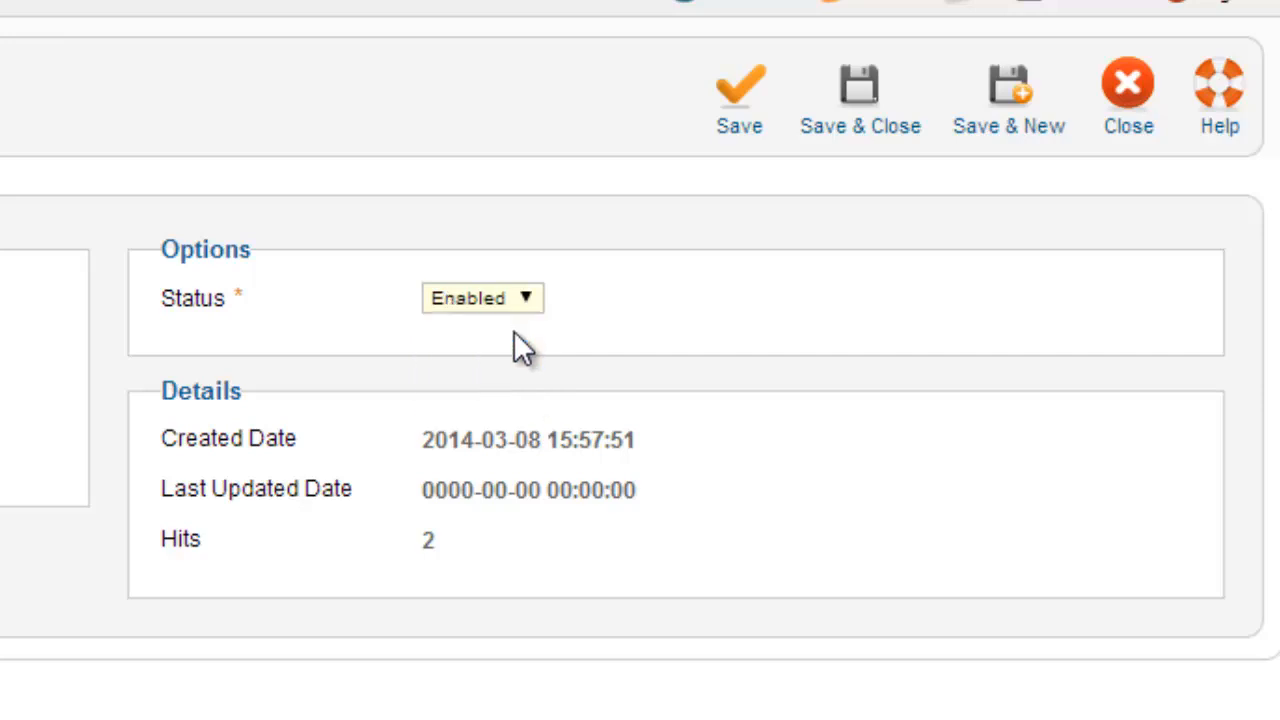
{"action": "double_click", "coordinate": [527, 440]}
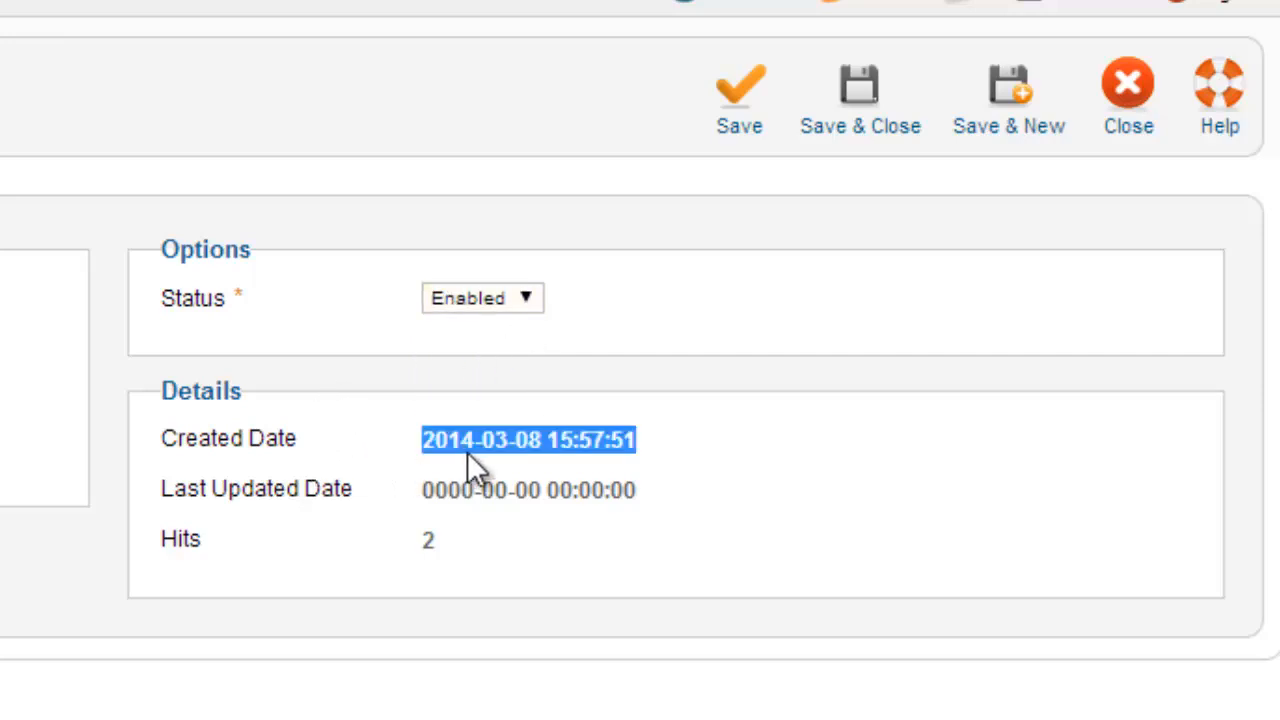
{"action": "mouse_move", "coordinate": [462, 497]}
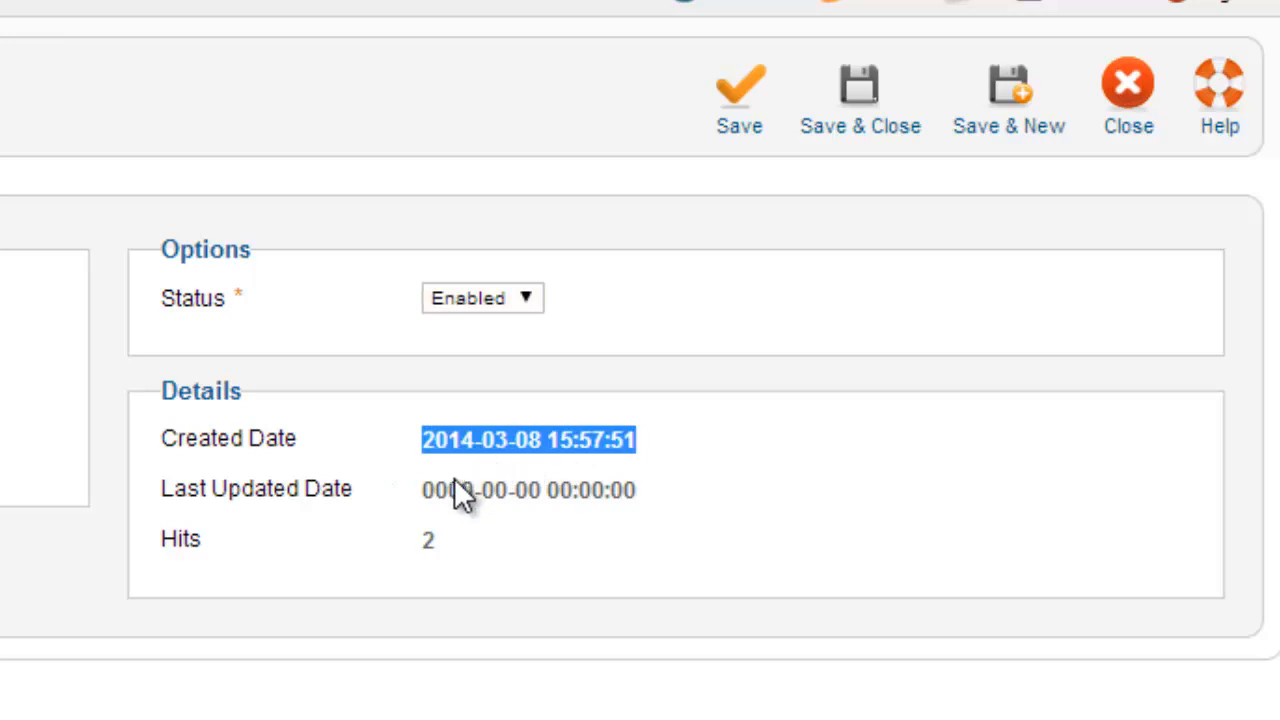
{"action": "mouse_move", "coordinate": [450, 578]}
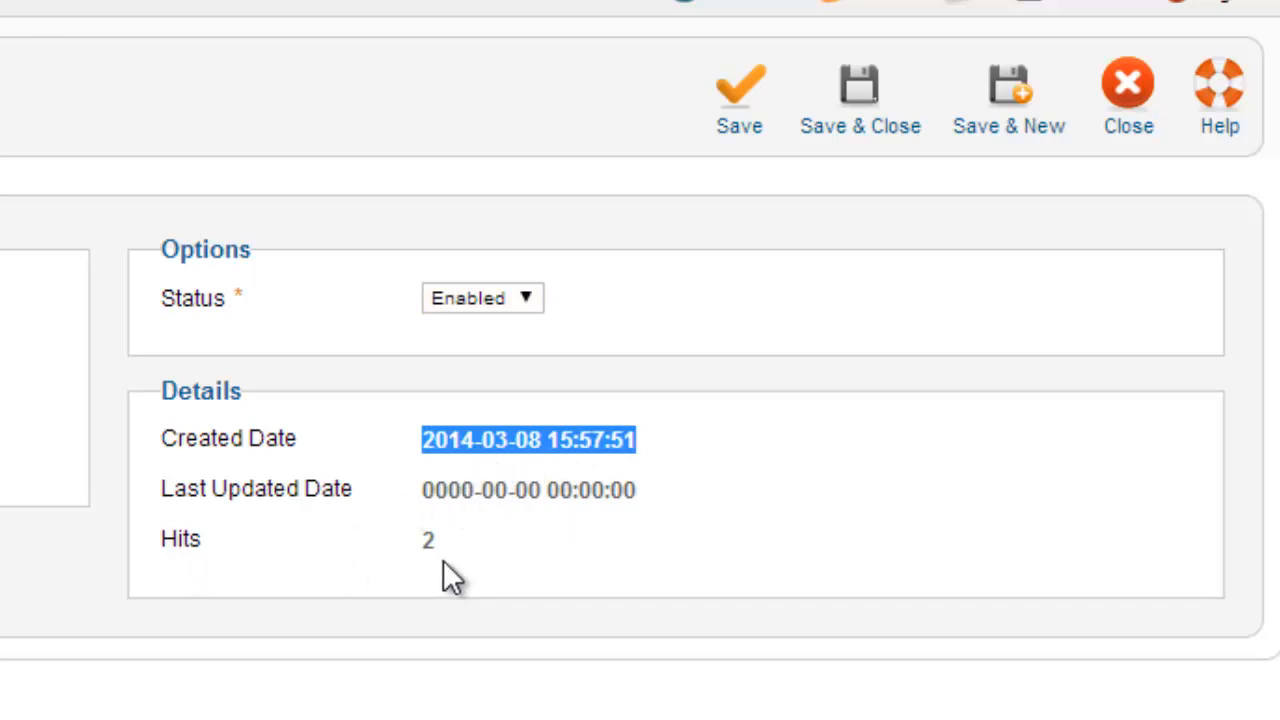
{"action": "mouse_move", "coordinate": [162, 535]}
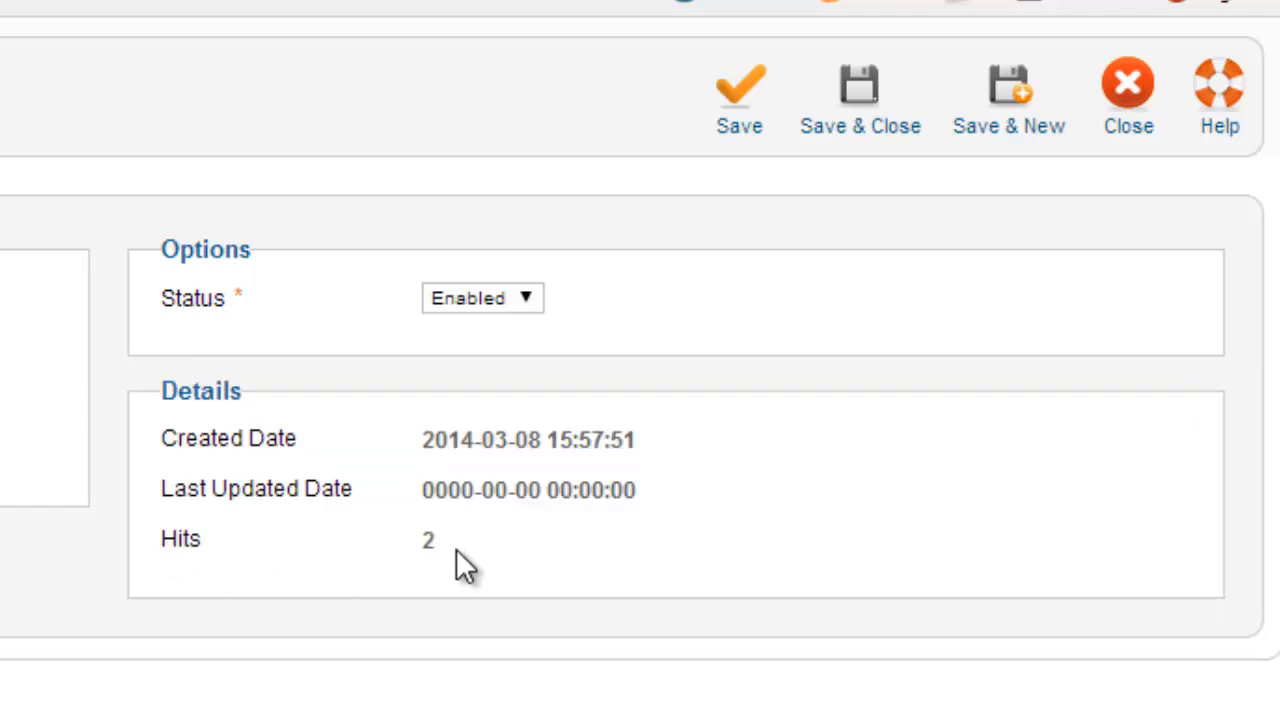
{"action": "mouse_move", "coordinate": [903, 218]}
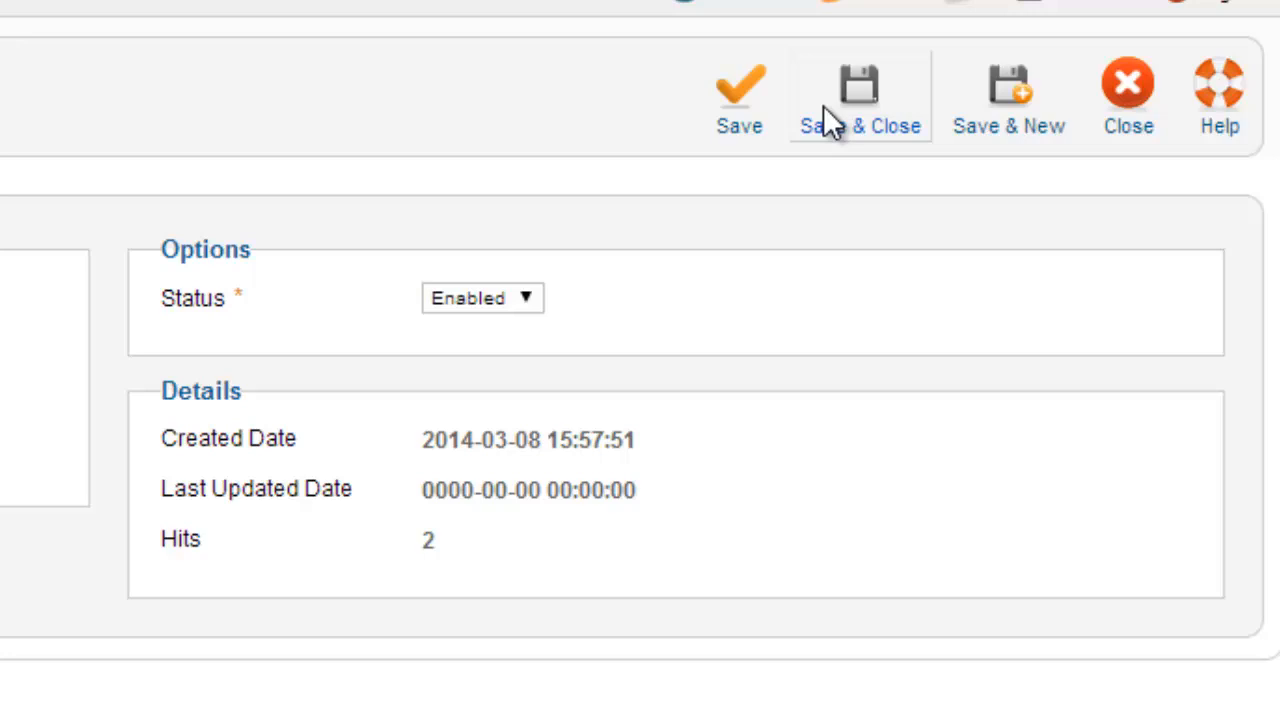
Step: Save & Close the link so getting-starteds redirects to getting-started
{"action": "left_click", "coordinate": [859, 95]}
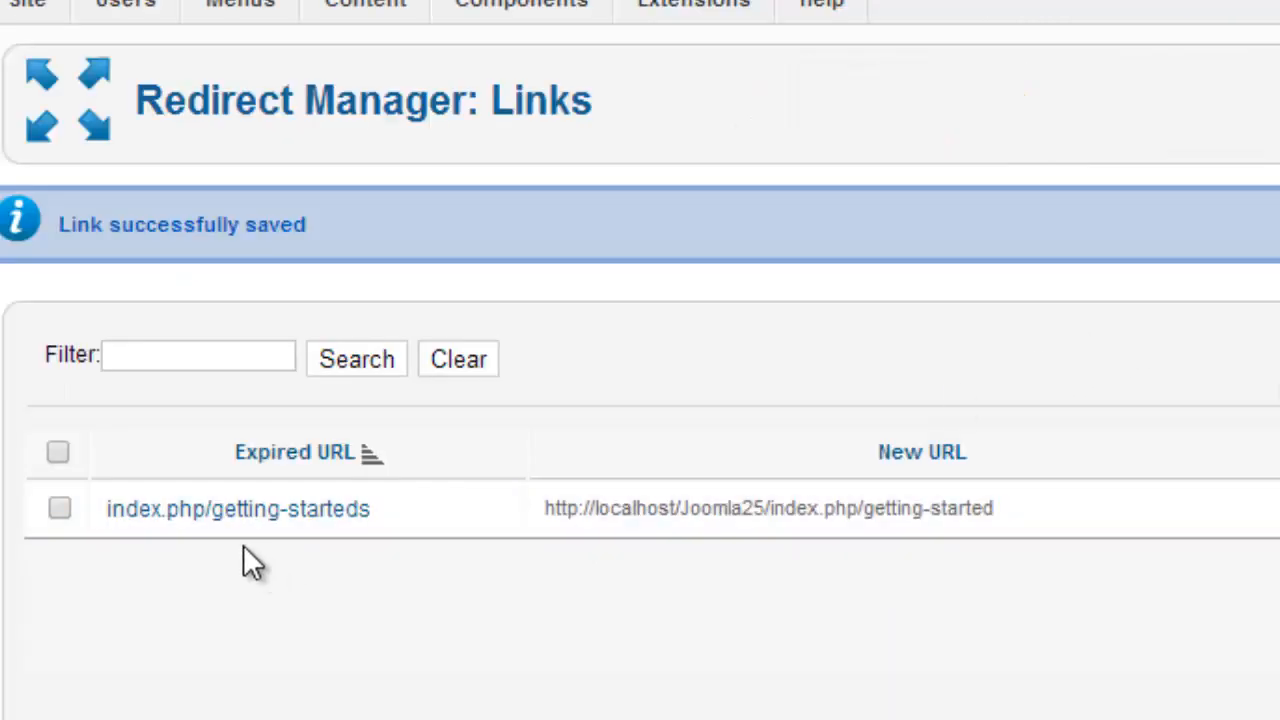
{"action": "mouse_move", "coordinate": [315, 520]}
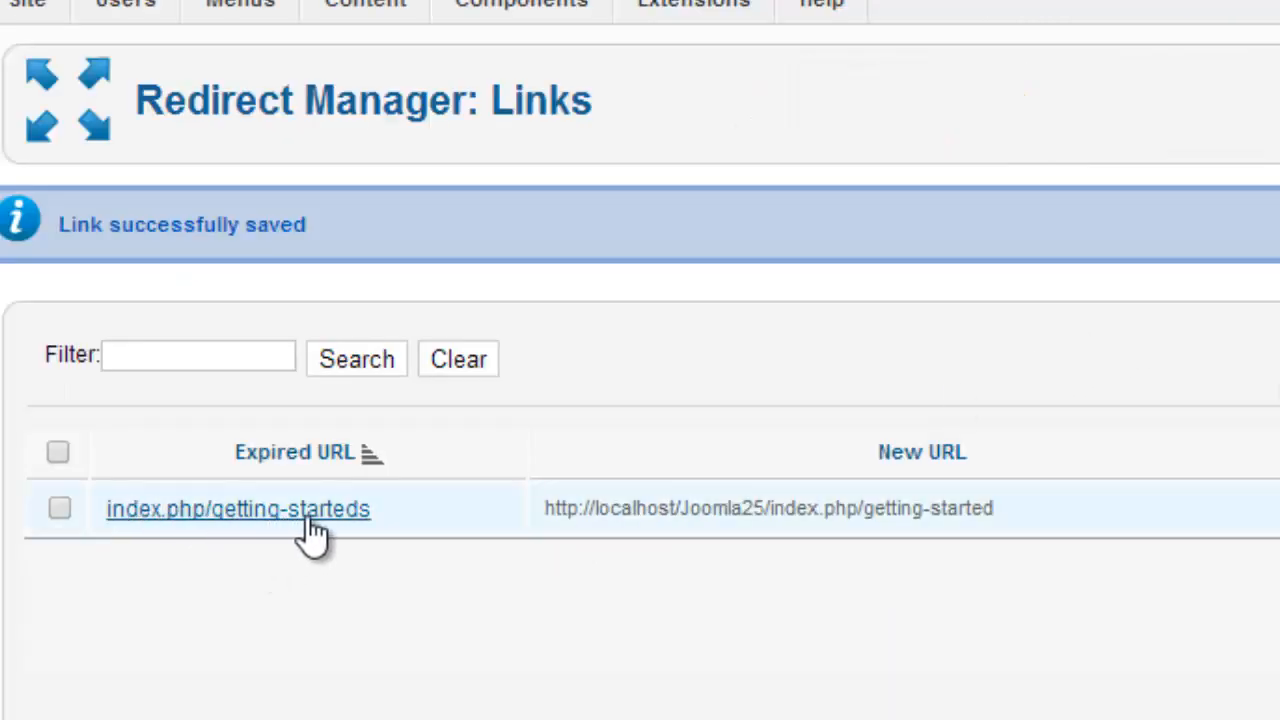
{"action": "mouse_move", "coordinate": [1005, 530]}
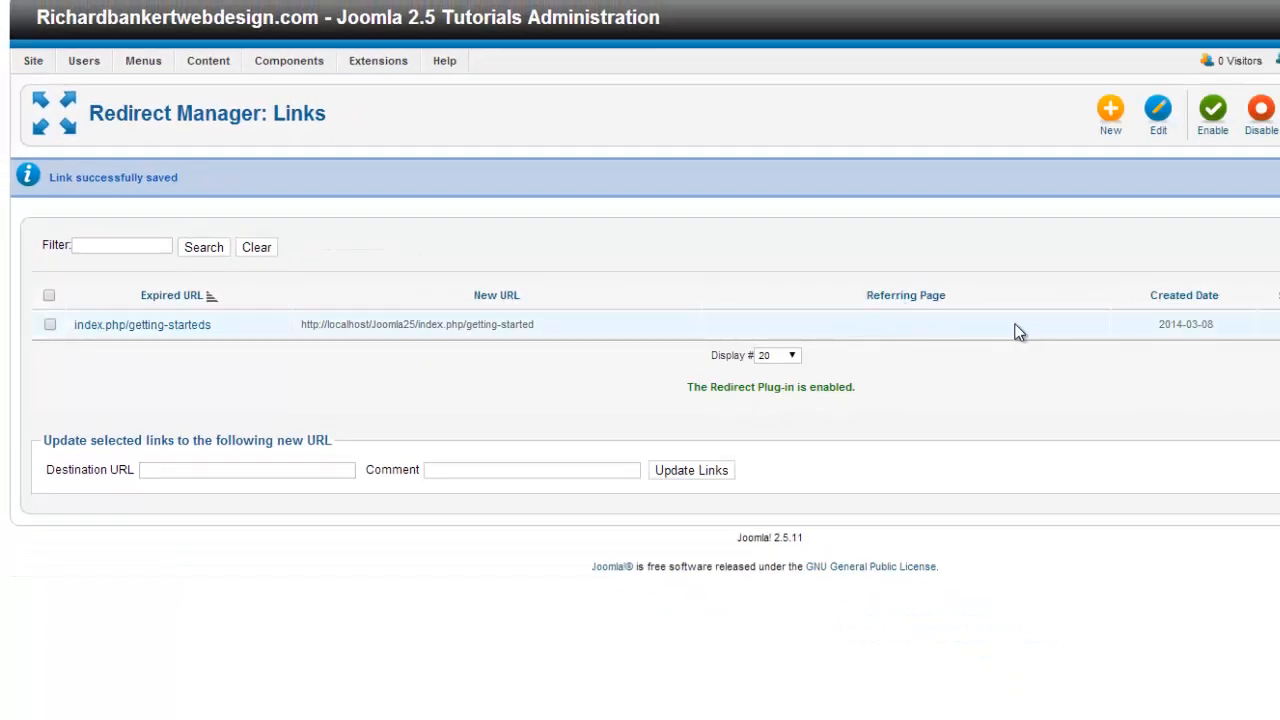
{"action": "mouse_move", "coordinate": [858, 330]}
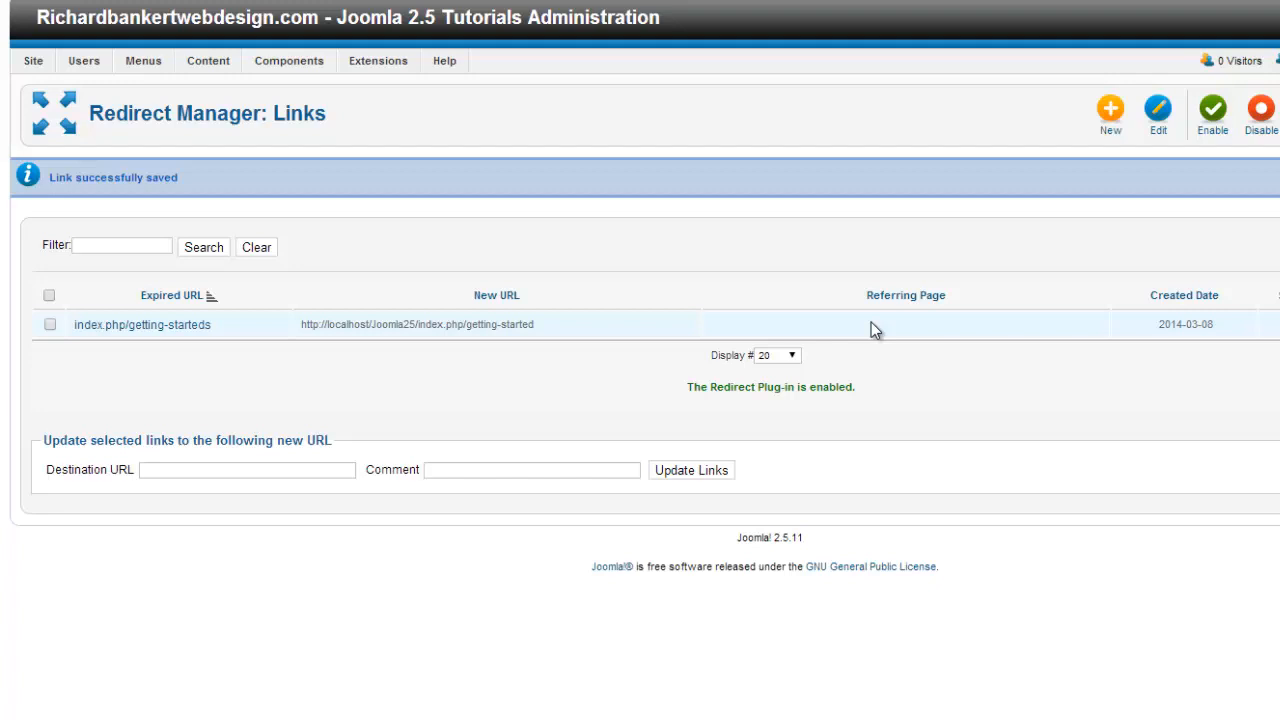
{"action": "mouse_move", "coordinate": [905, 338]}
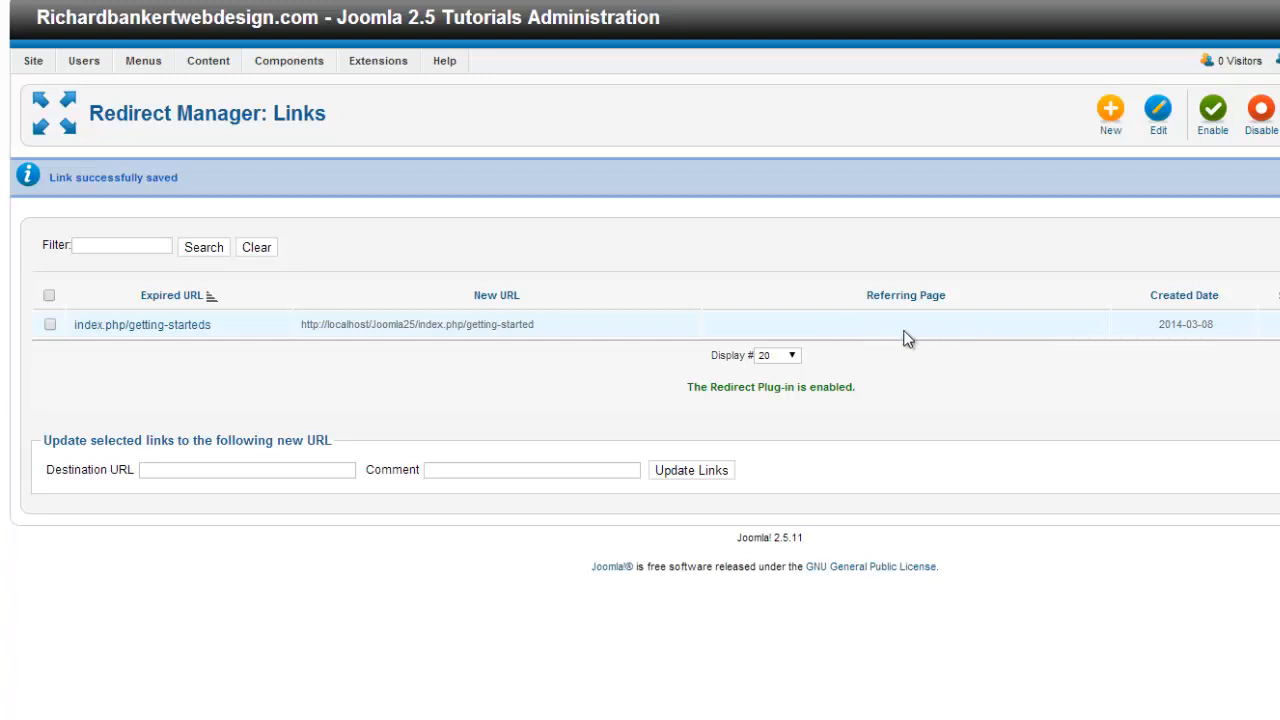
{"action": "mouse_move", "coordinate": [938, 331]}
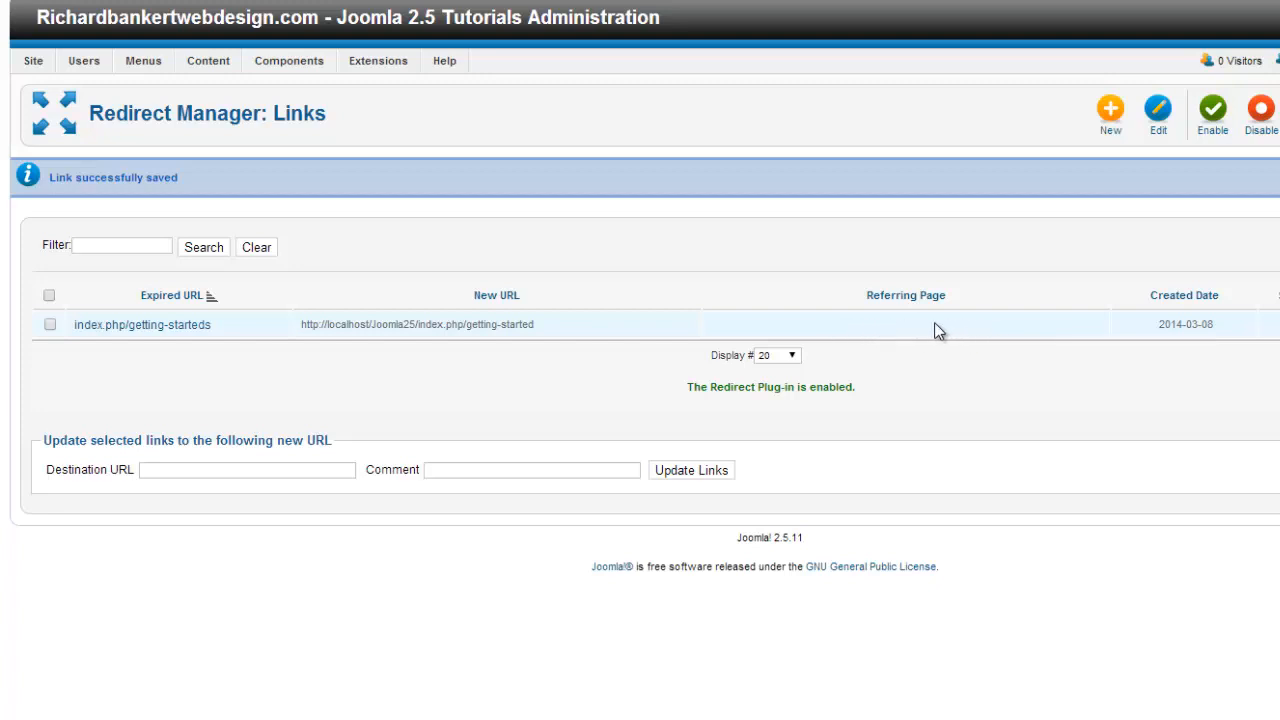
{"action": "mouse_move", "coordinate": [900, 327]}
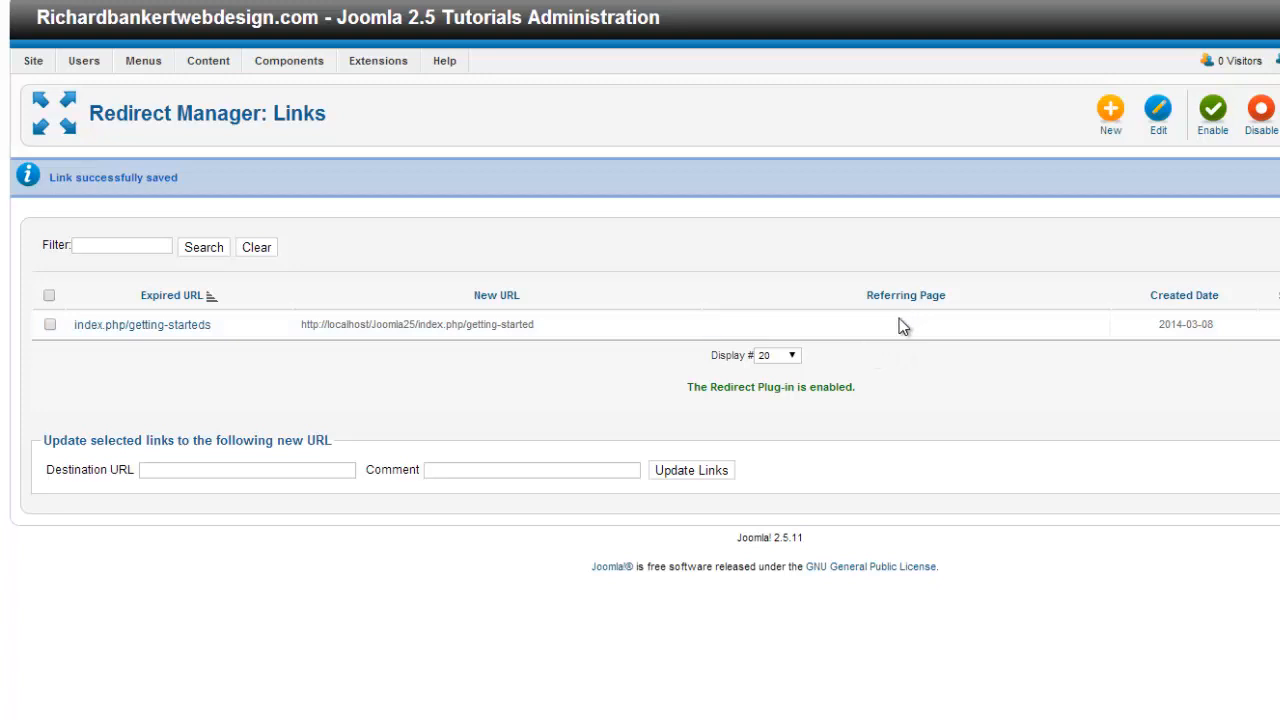
{"action": "mouse_move", "coordinate": [596, 330]}
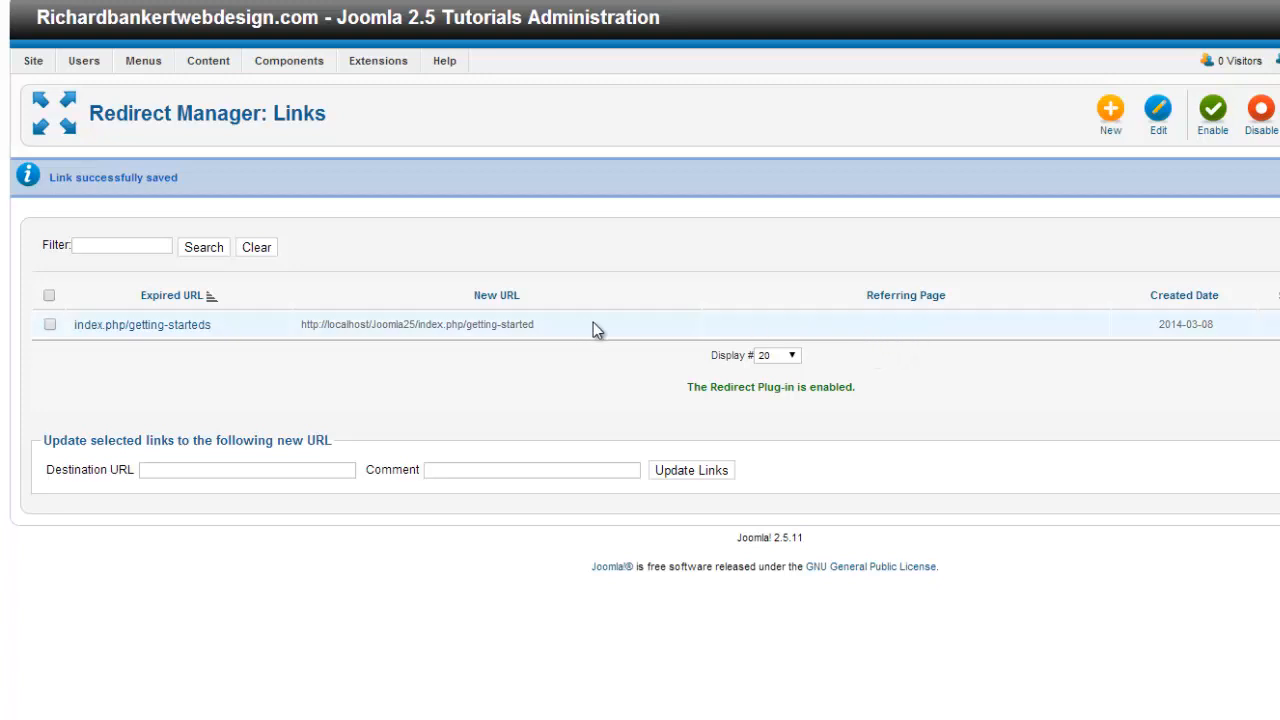
{"action": "mouse_move", "coordinate": [840, 335]}
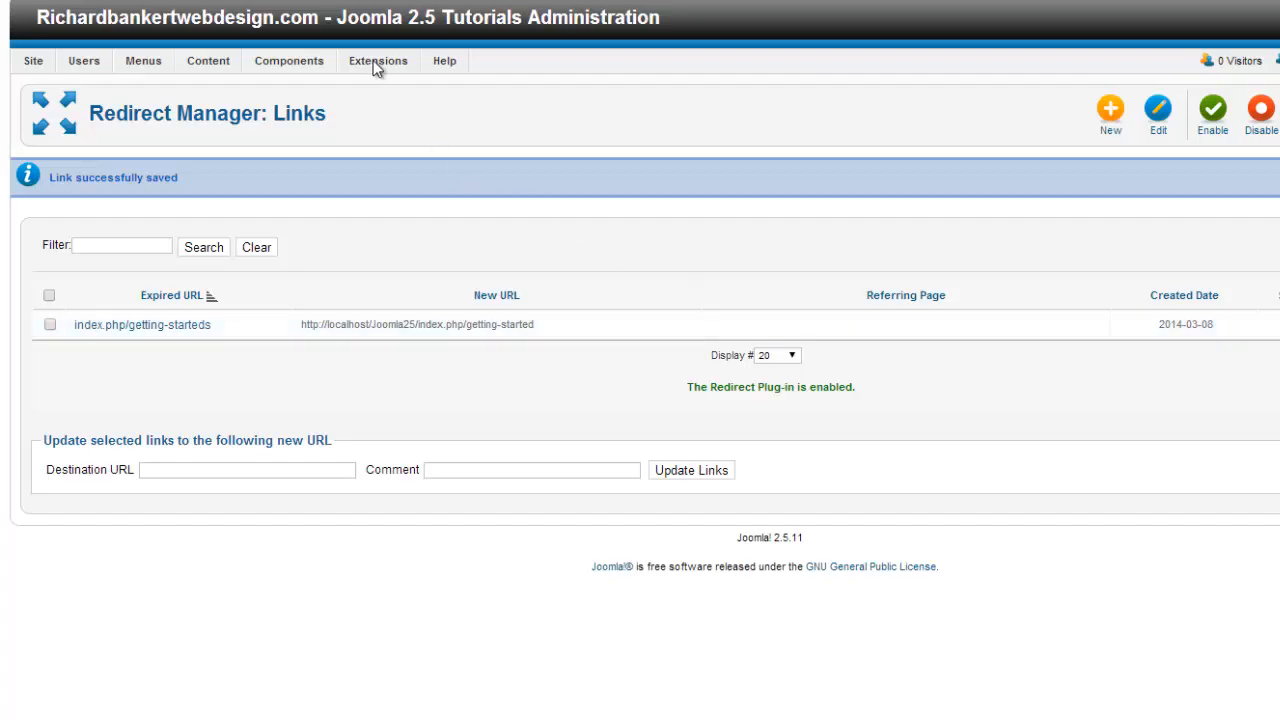
Step: Select the mistyped getting-starteds address in the browser to revisit it
{"action": "left_click", "coordinate": [142, 324]}
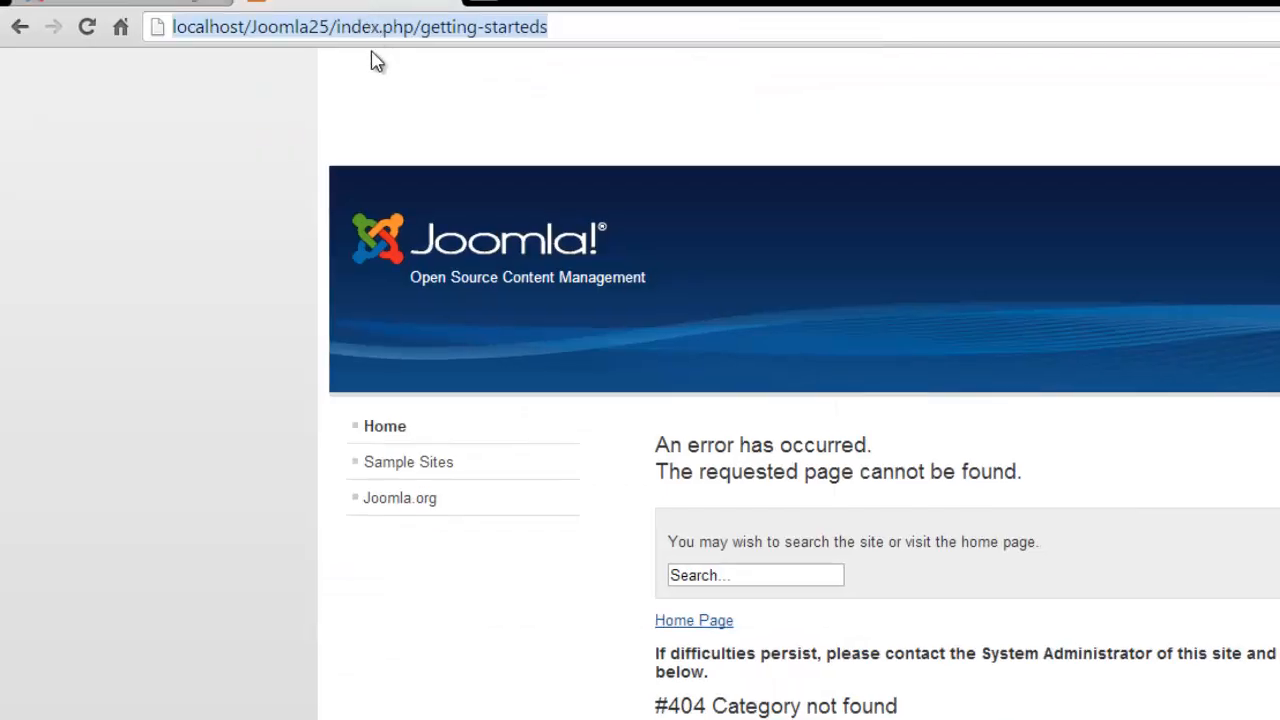
{"action": "mouse_move", "coordinate": [470, 34]}
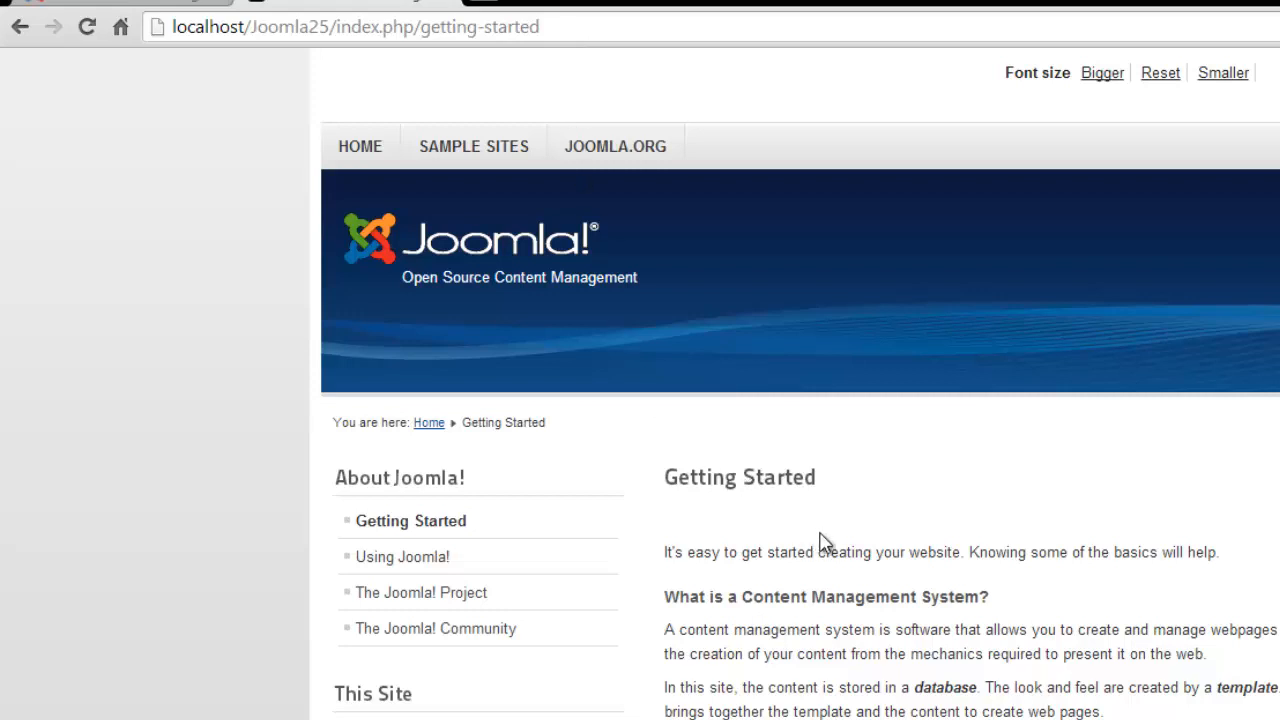
{"action": "mouse_move", "coordinate": [824, 545]}
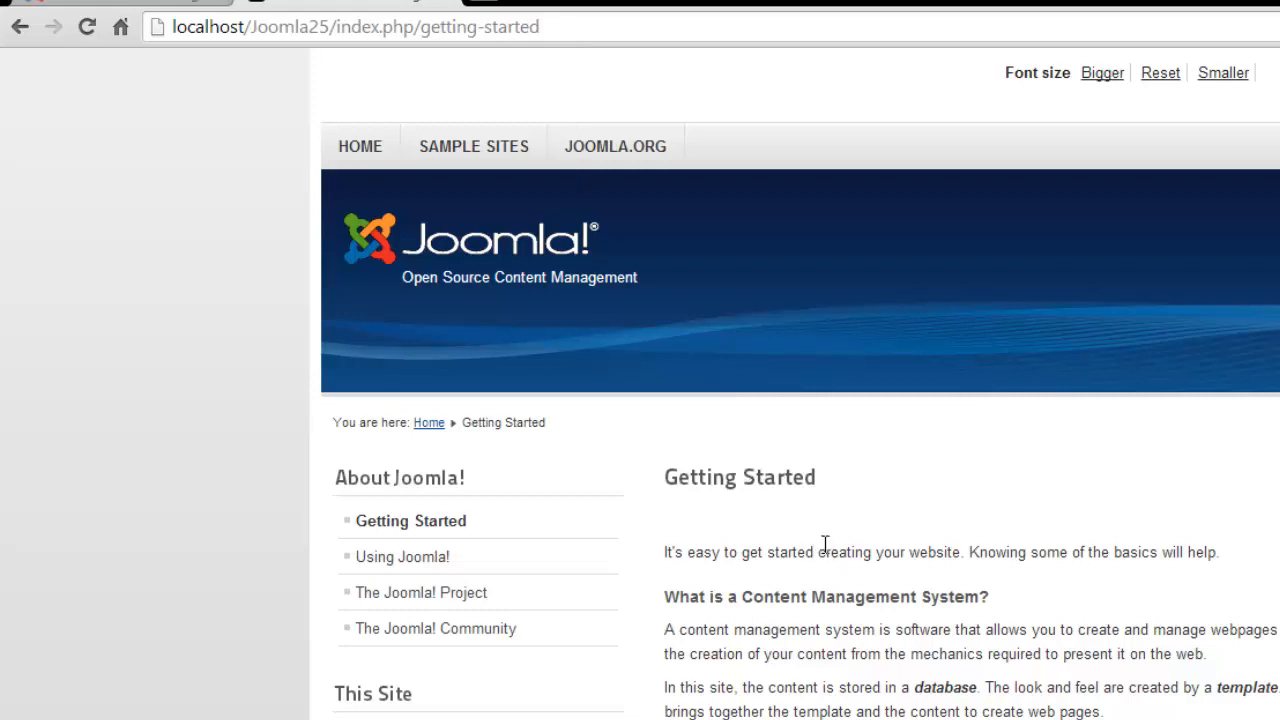